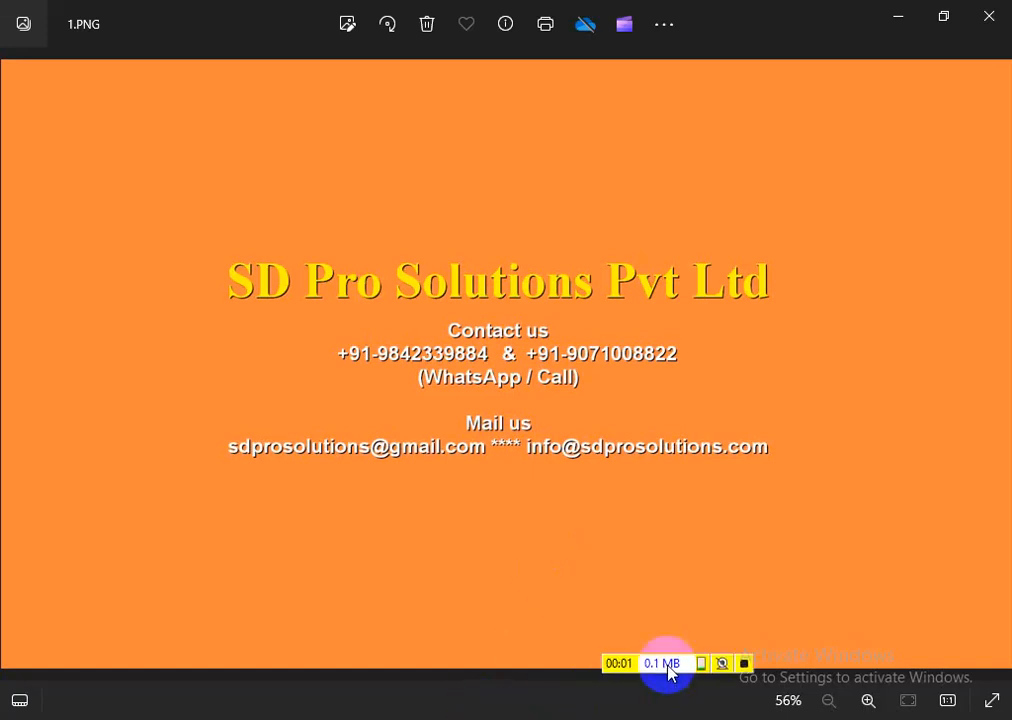
mouse_move(552, 556)
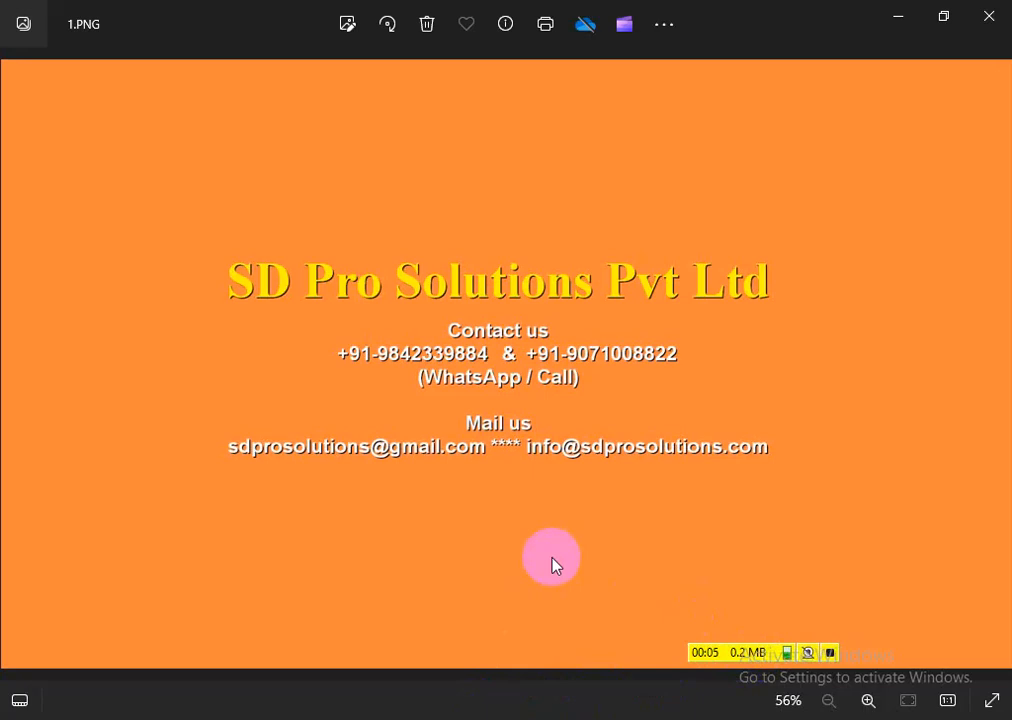
mouse_move(600, 520)
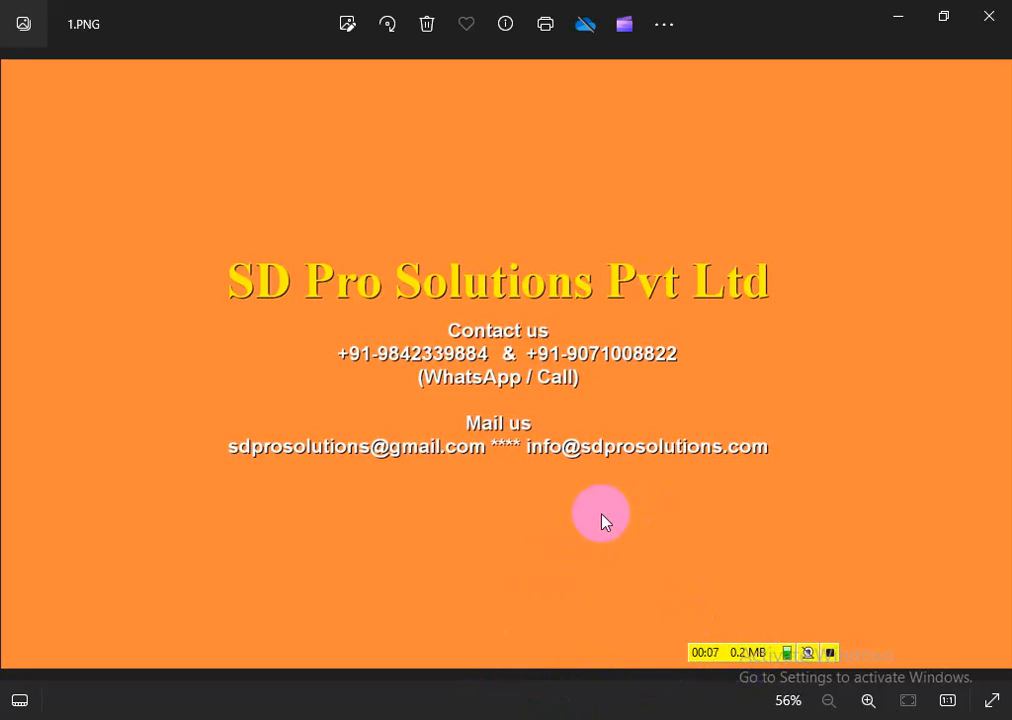
mouse_move(600, 516)
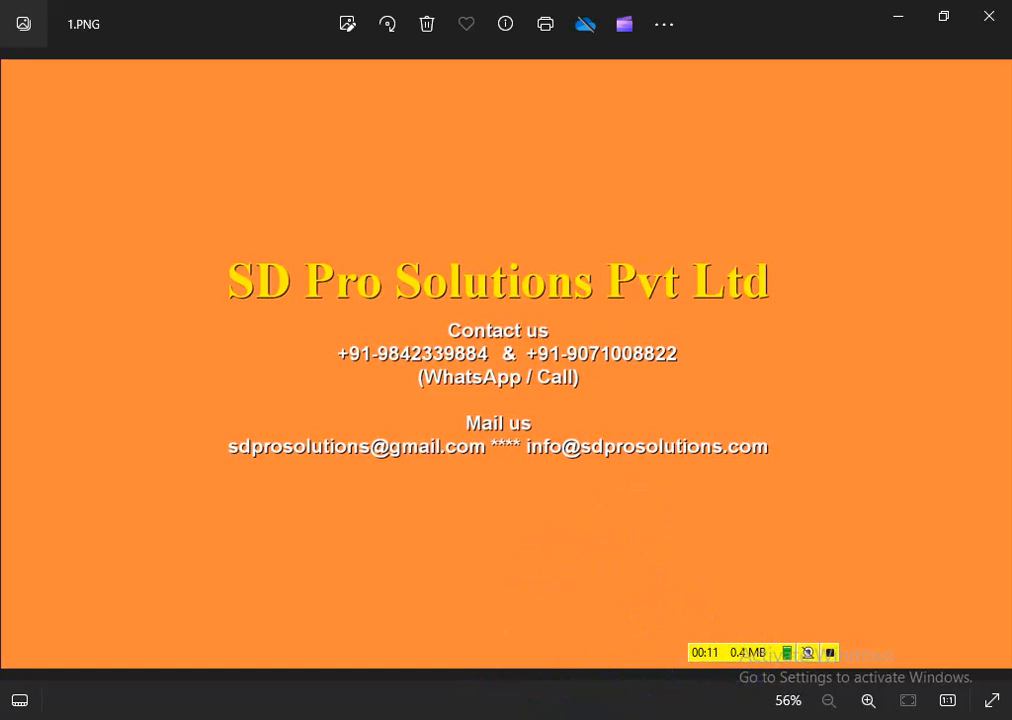
- Advance to the Base Paper image and bring up the open-windows list
key(alt+tab)
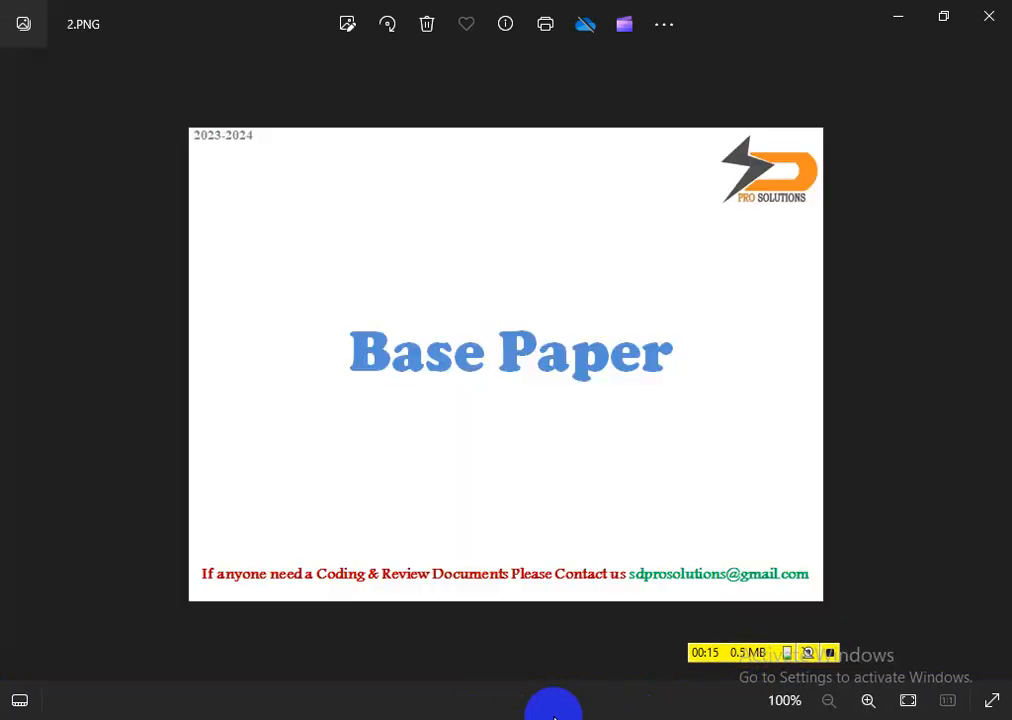
key(alt+tab)
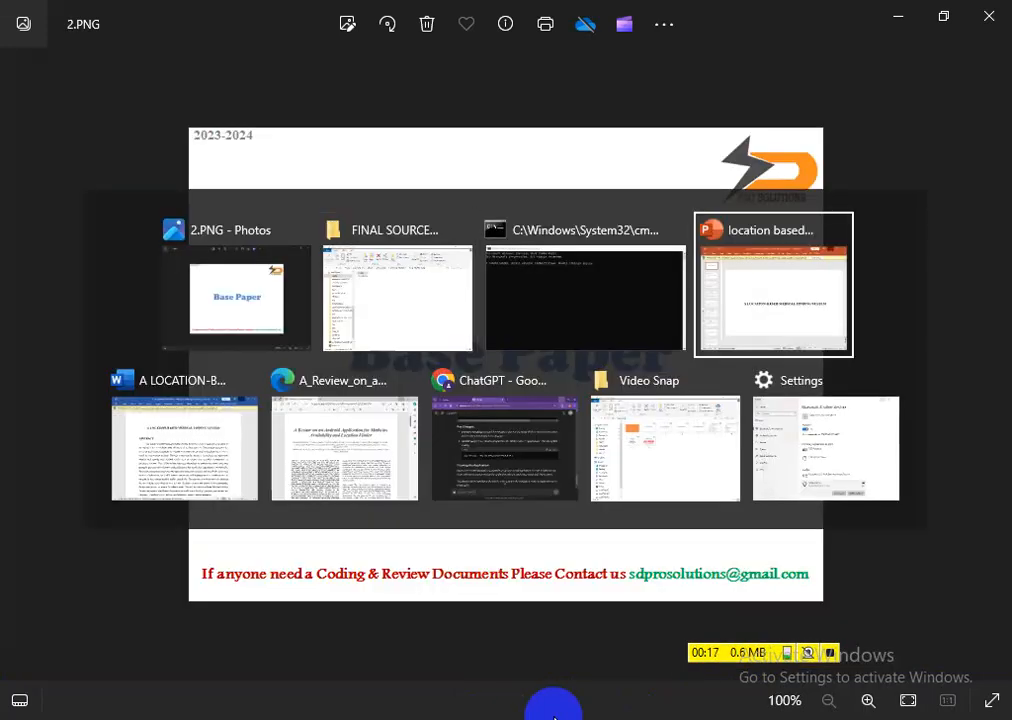
- Scroll the review paper PDF to page 2 in Edge, then return to the slideshow images
click(344, 448)
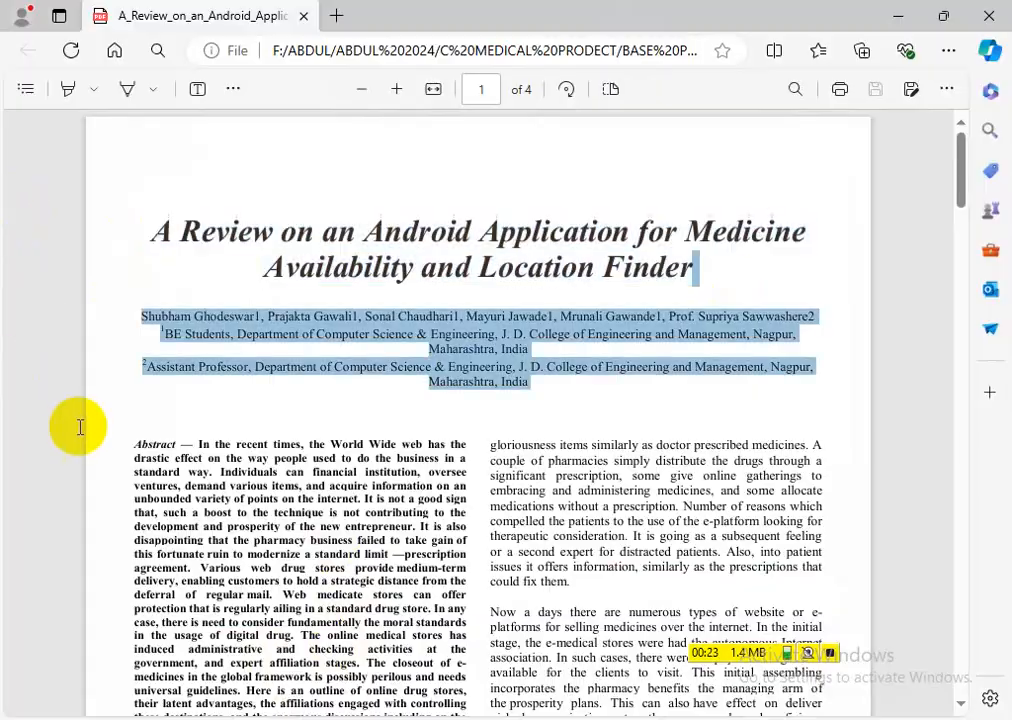
scroll(down, 3)
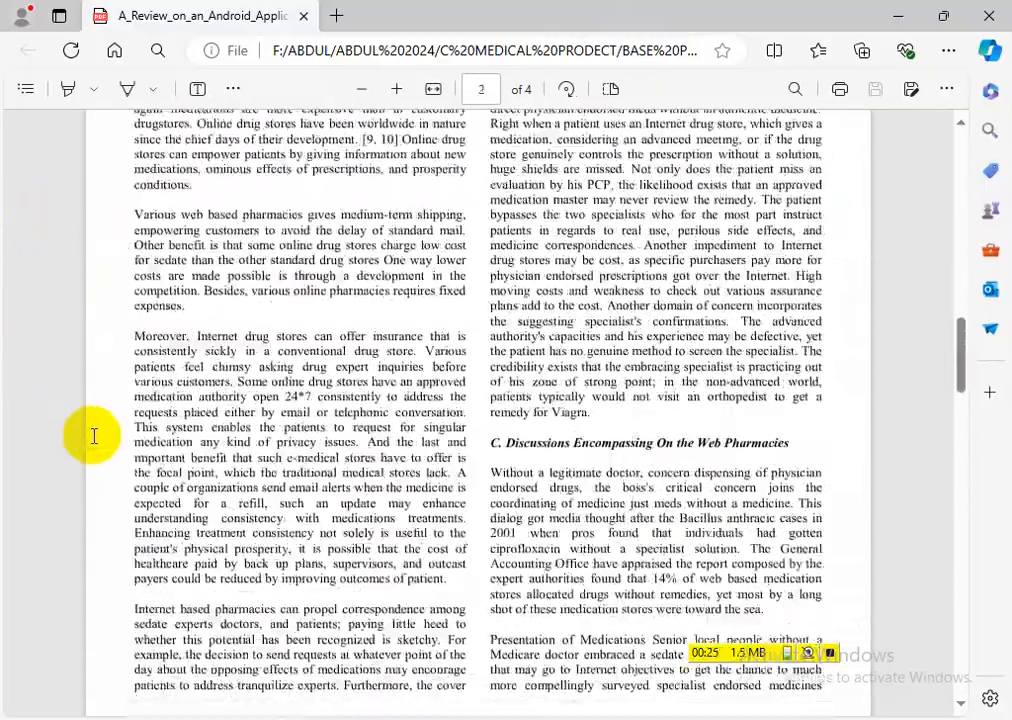
scroll(down, 3)
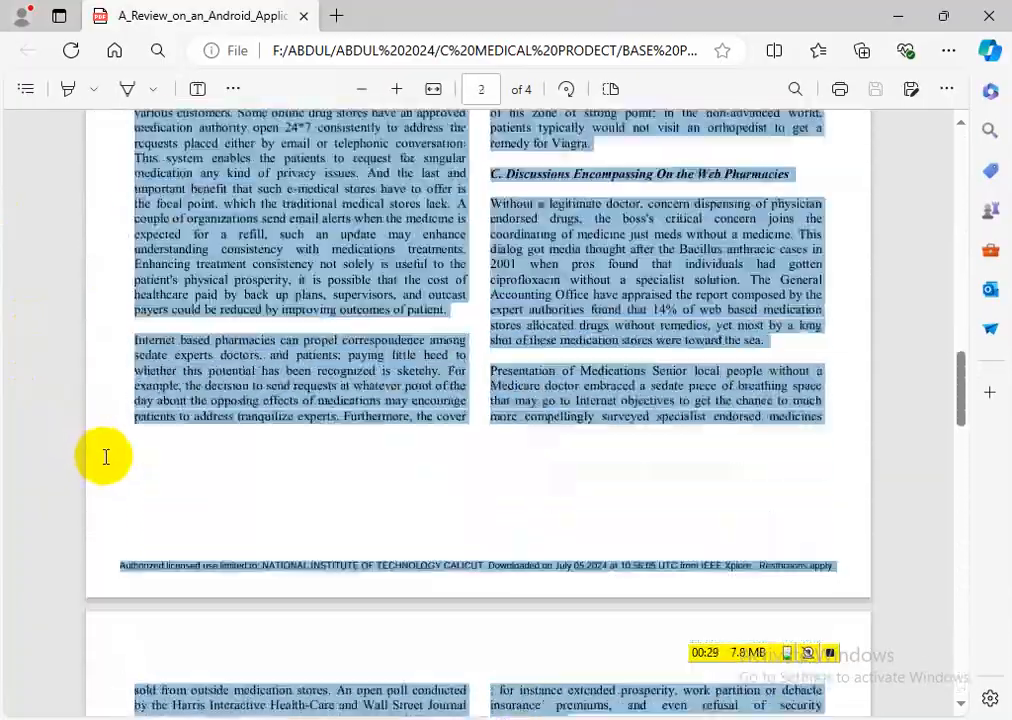
scroll(up, 3)
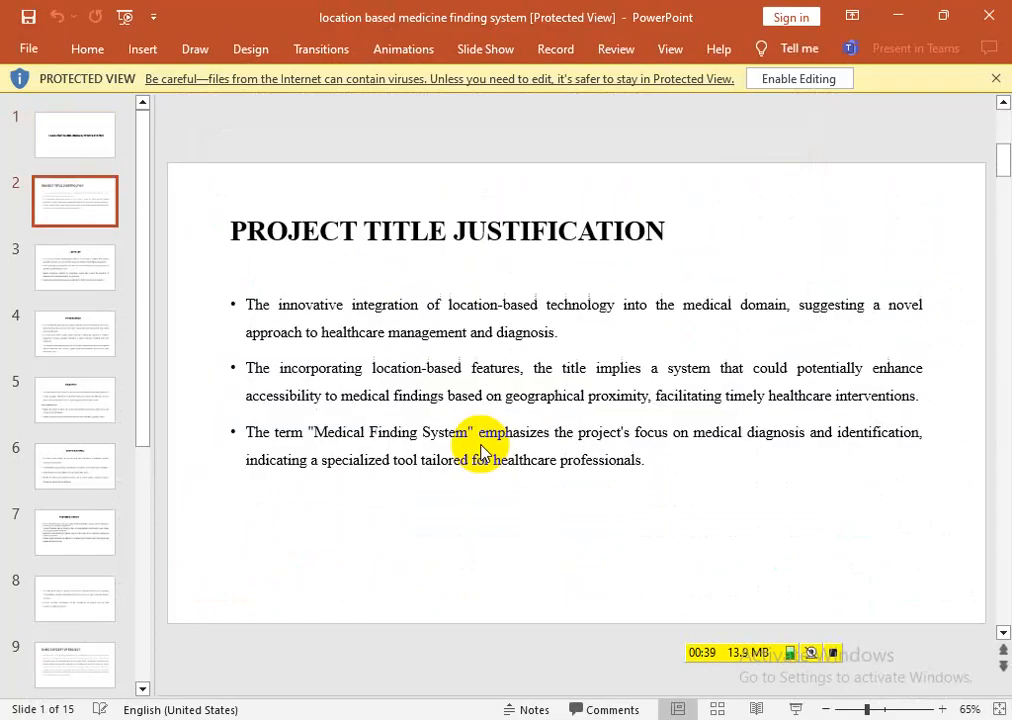
click(74, 466)
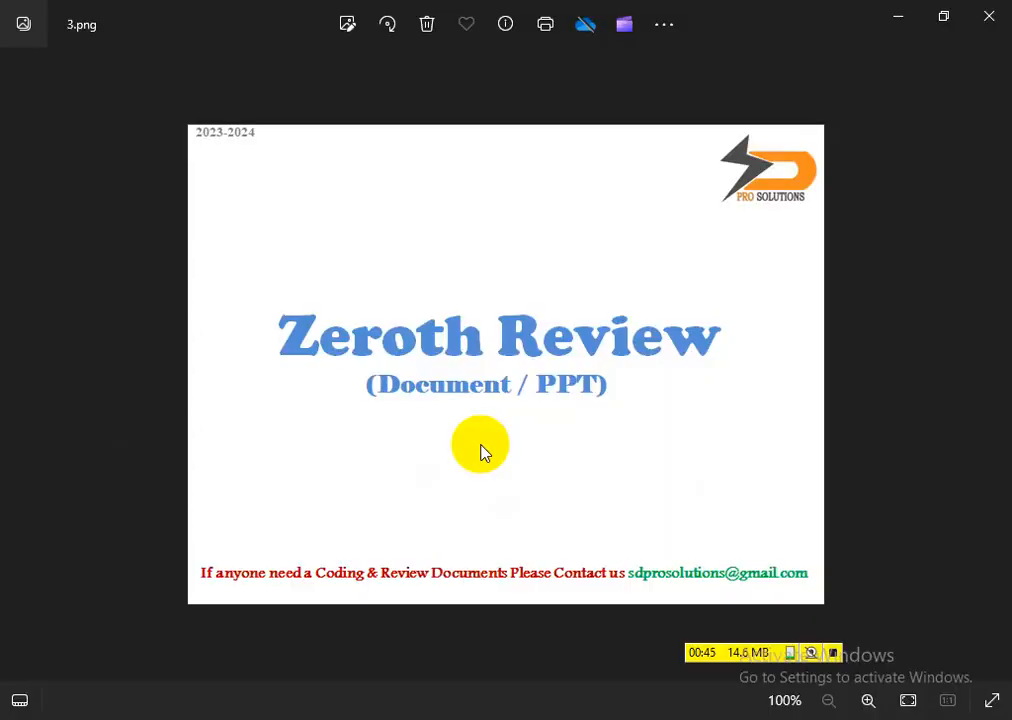
- Advance to the Simulation image, then switch to the FINAL SOURCE CODE folder
key(right)
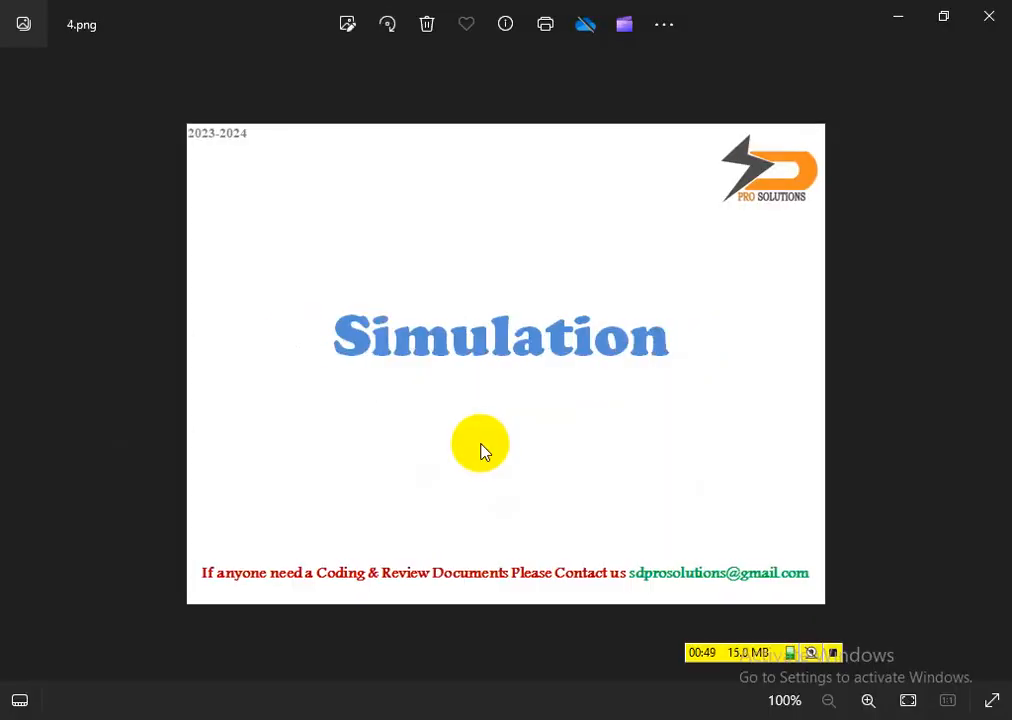
key(alt+tab)
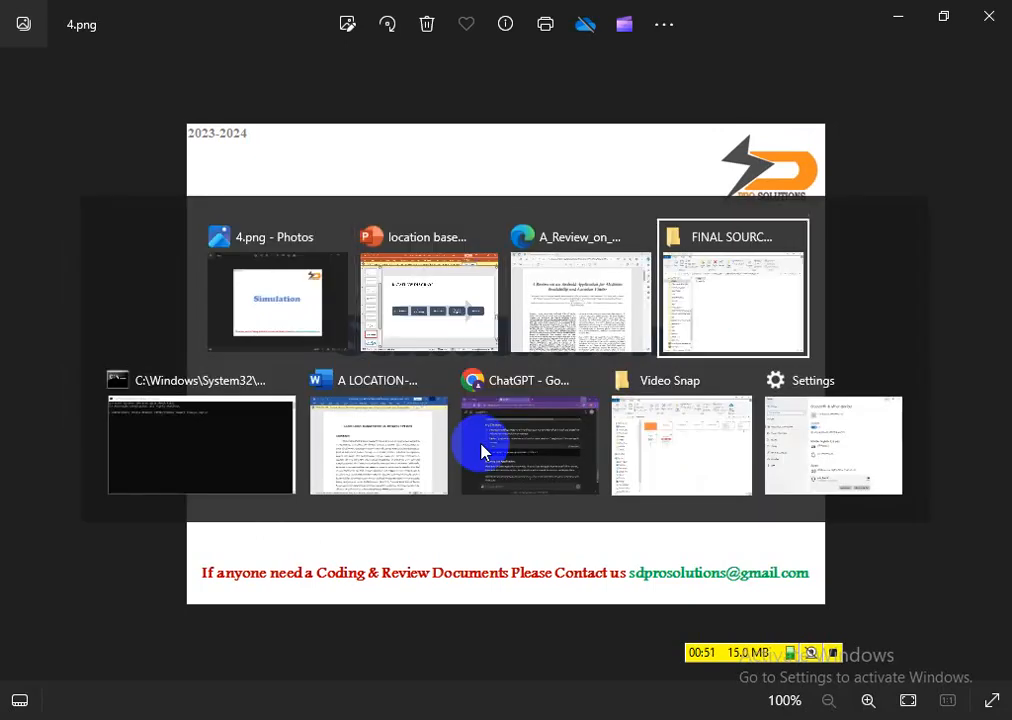
click(732, 288)
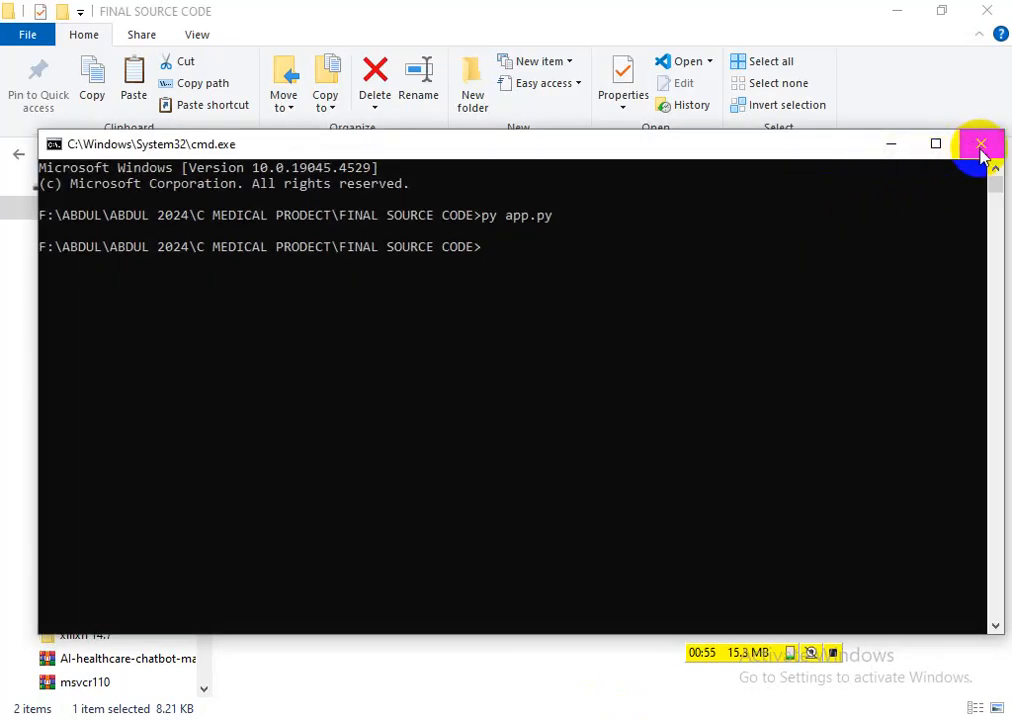
- Close the old command prompt and start cmd from the project folder's address bar
click(980, 144)
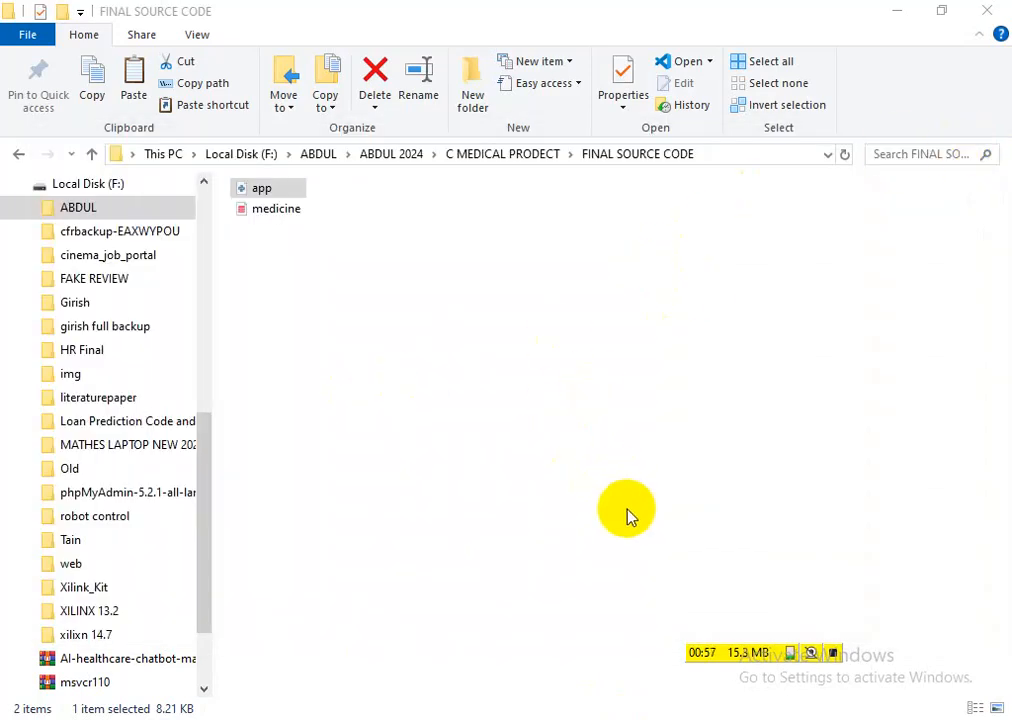
mouse_move(616, 492)
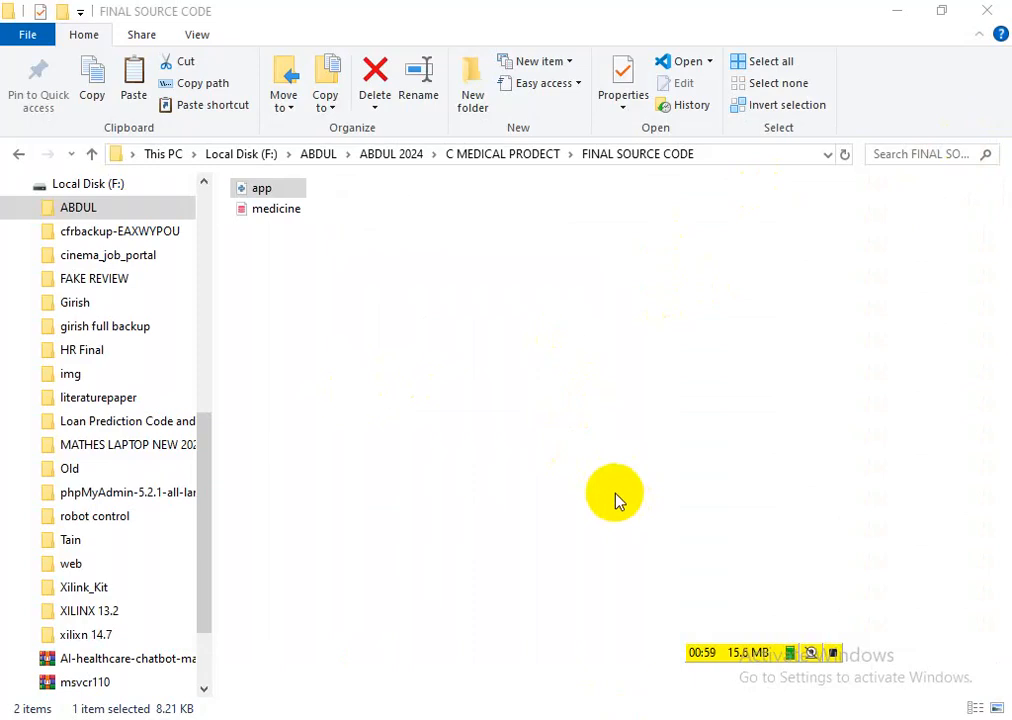
mouse_move(736, 172)
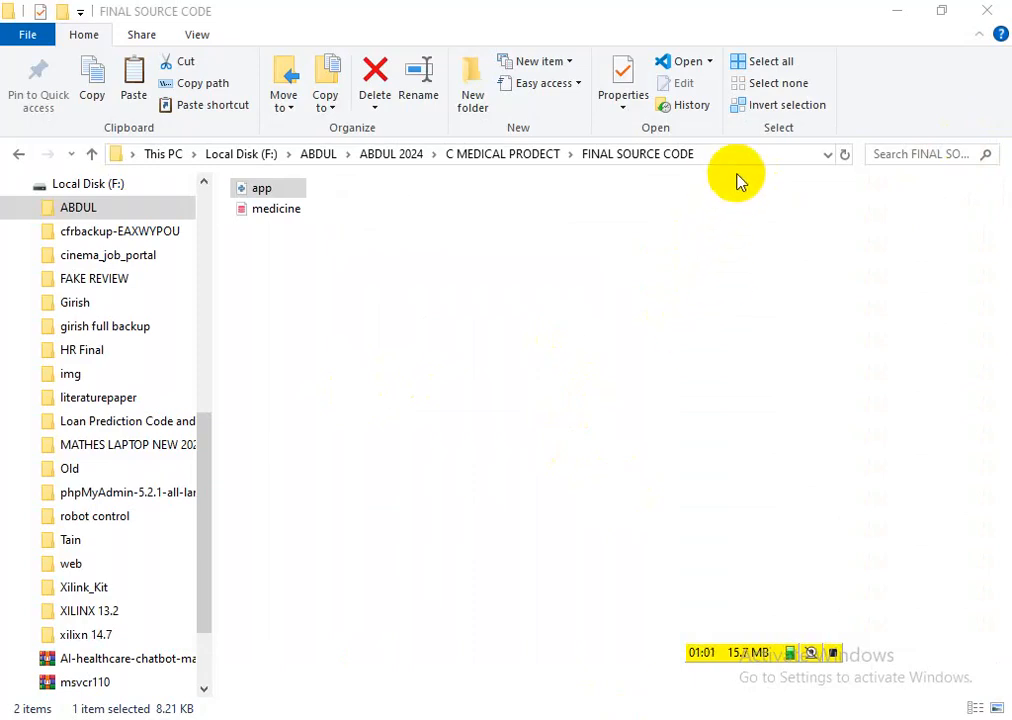
mouse_move(730, 160)
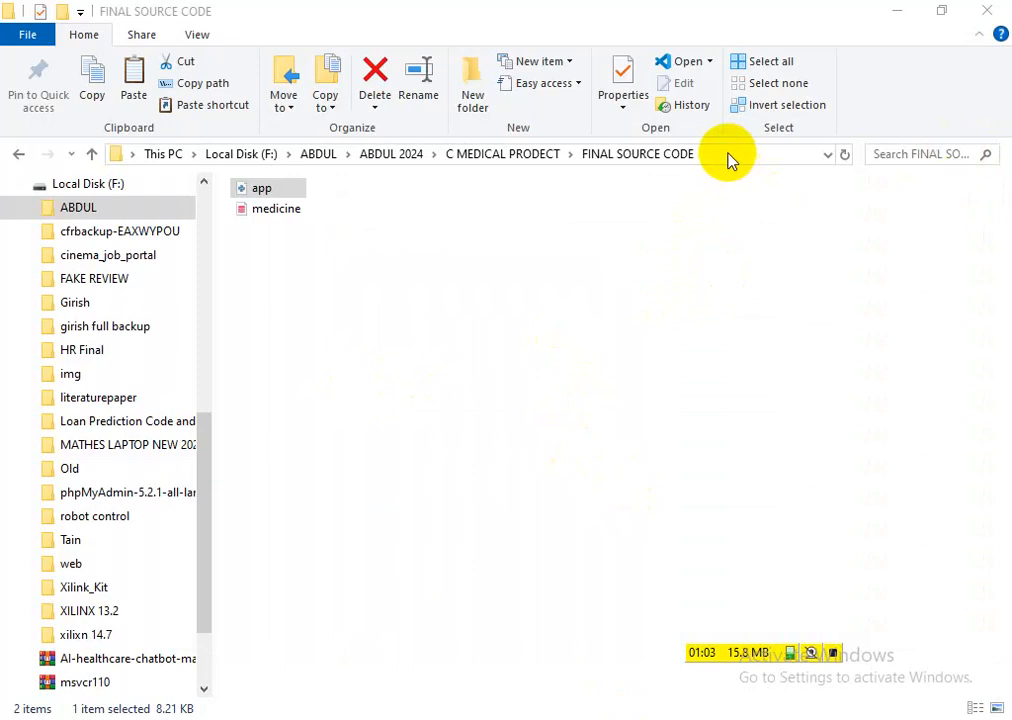
mouse_move(704, 160)
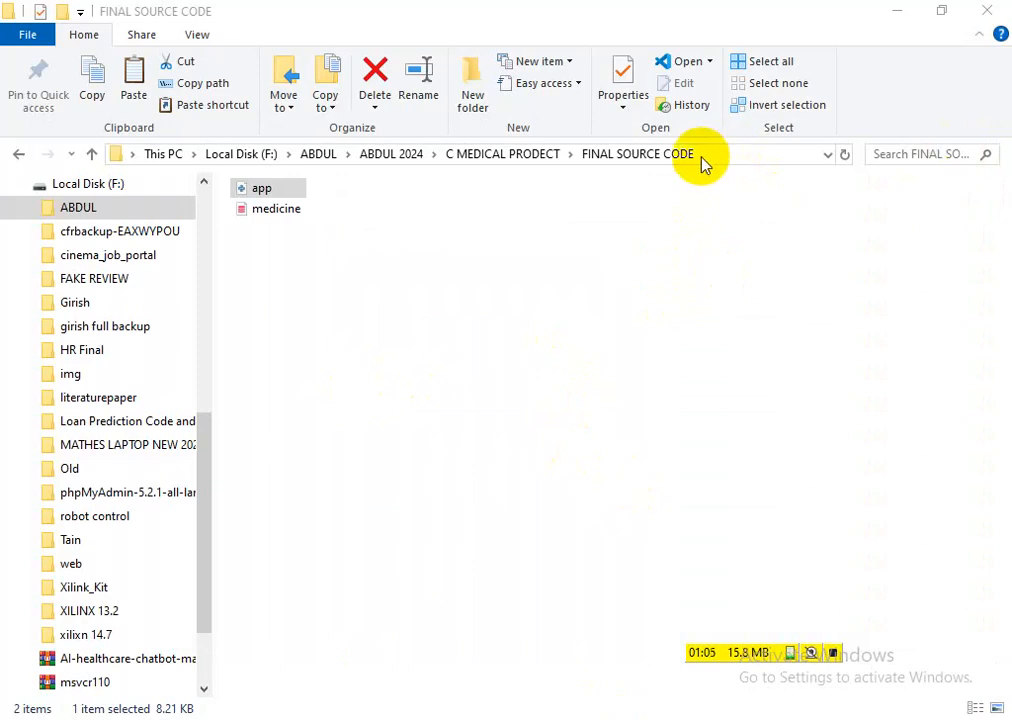
mouse_move(656, 456)
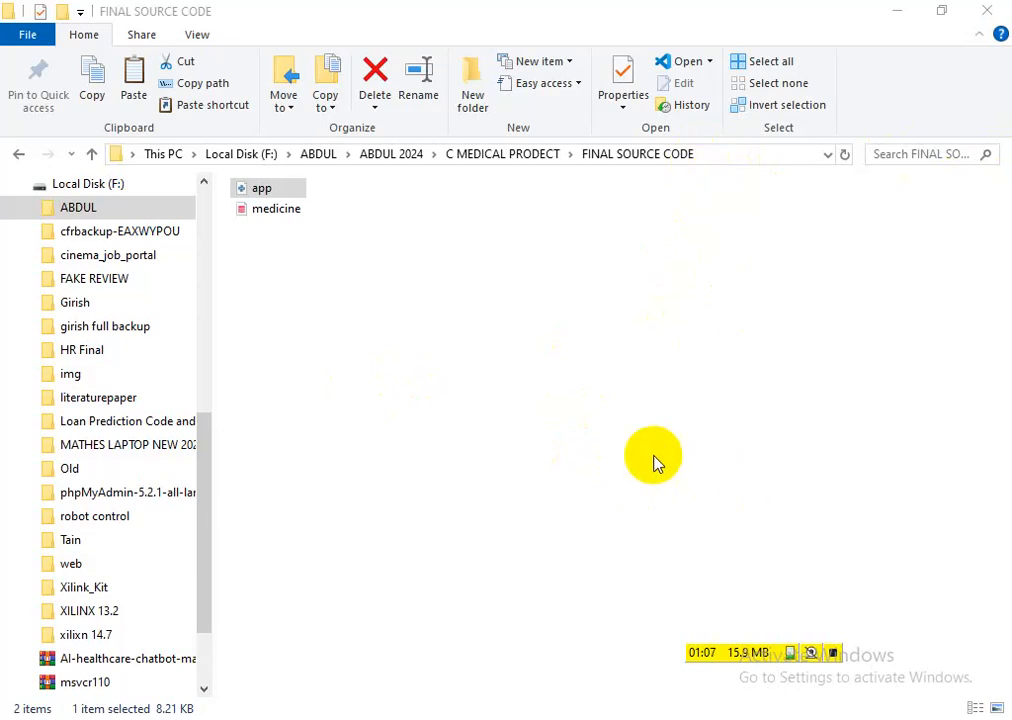
mouse_move(436, 248)
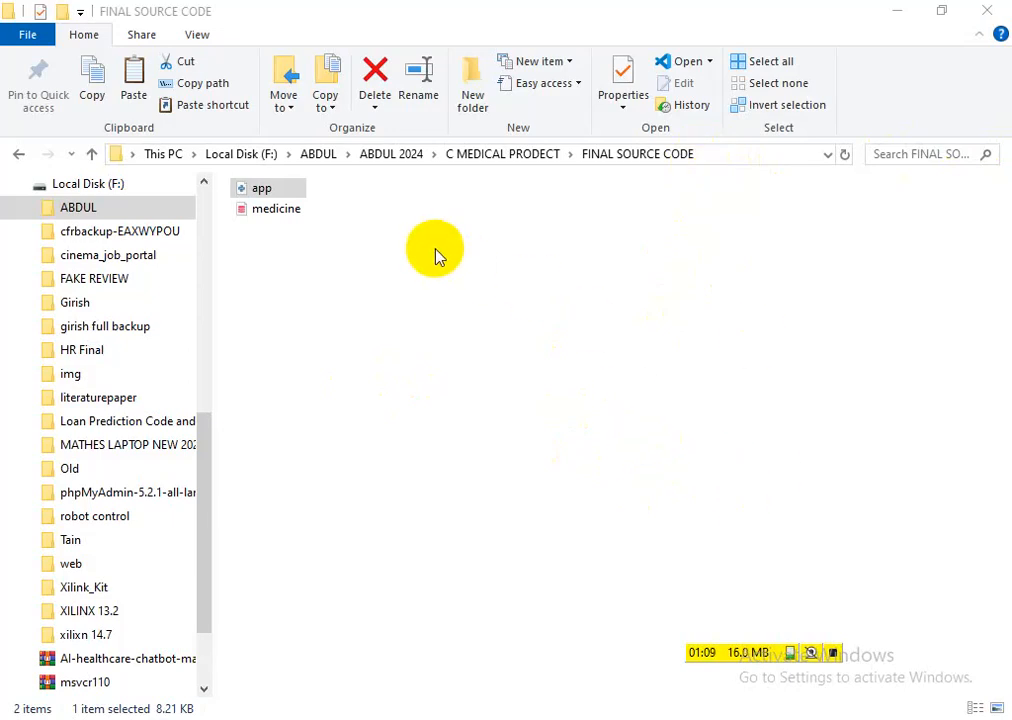
mouse_move(464, 336)
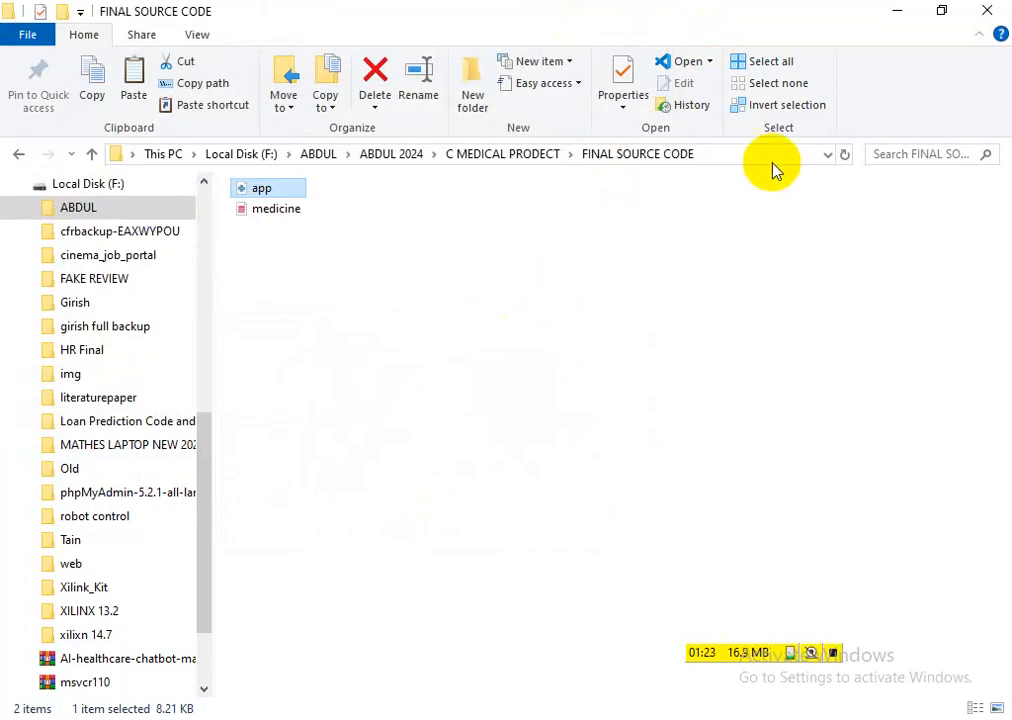
text(cm)
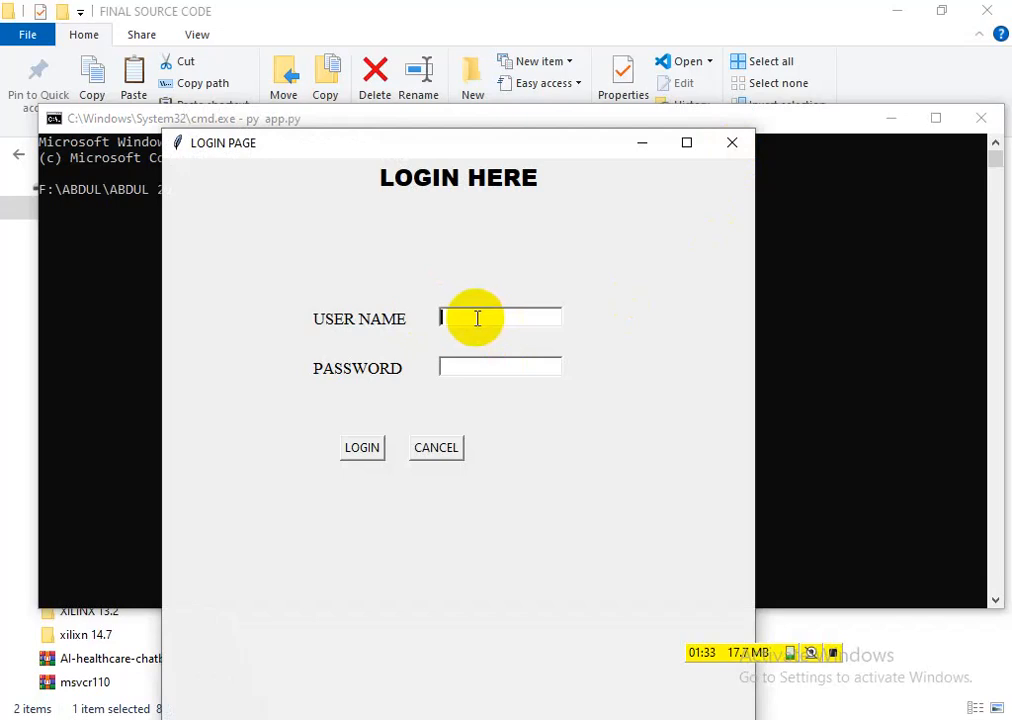
- Log in with username 'admin' and its password to get ADMIN LOGIN SUCCESSFULLY
text(adi)
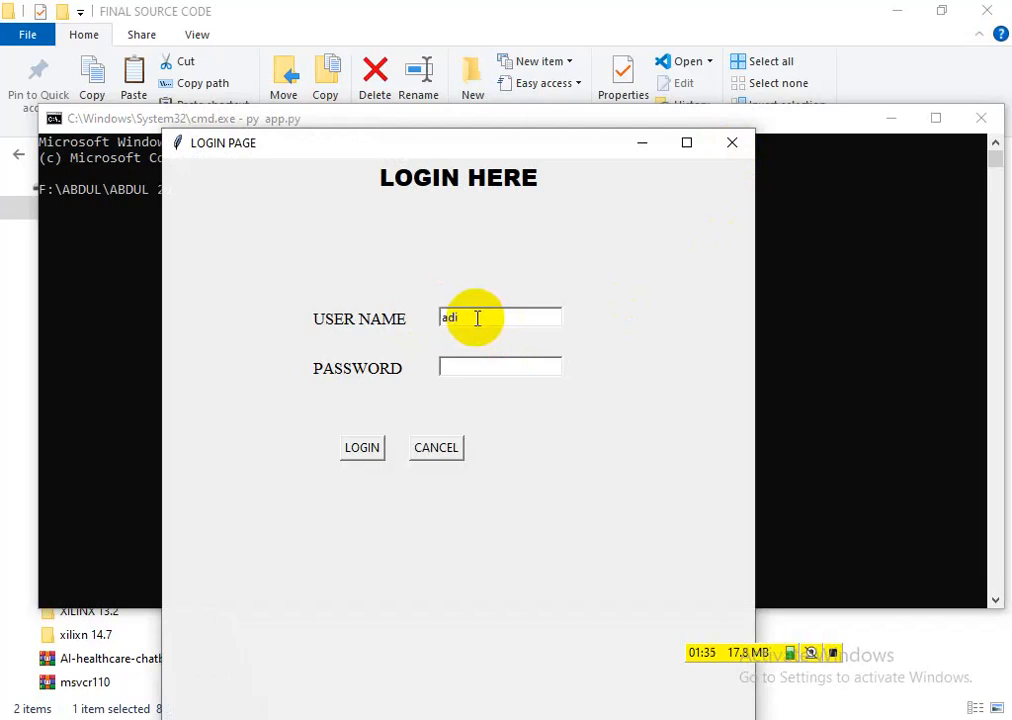
text(mn)
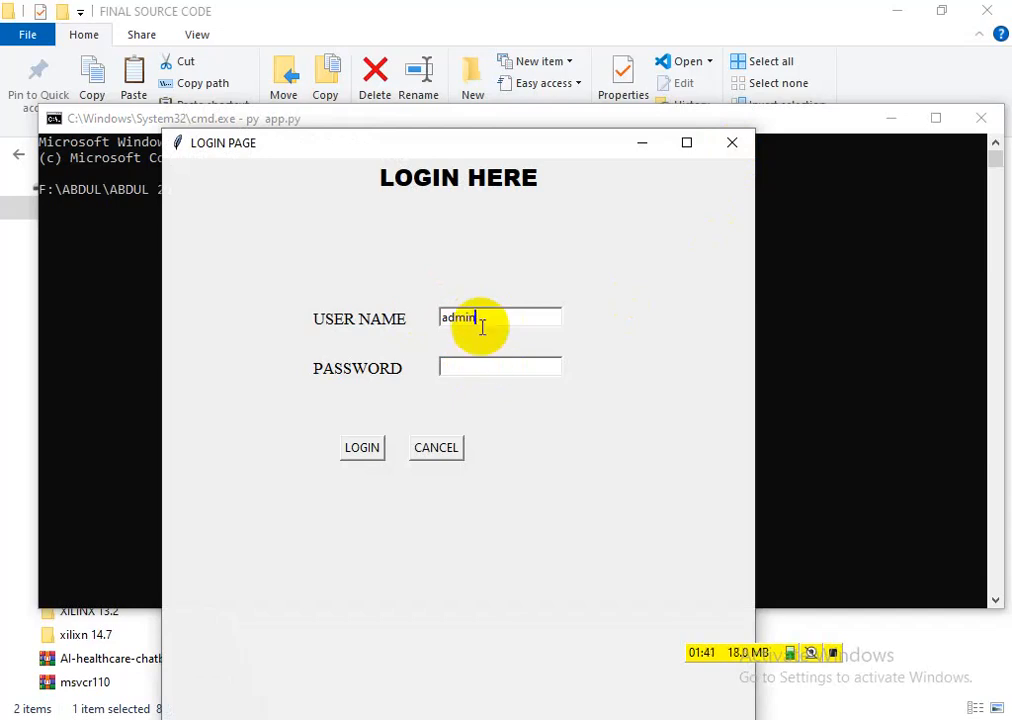
click(500, 368)
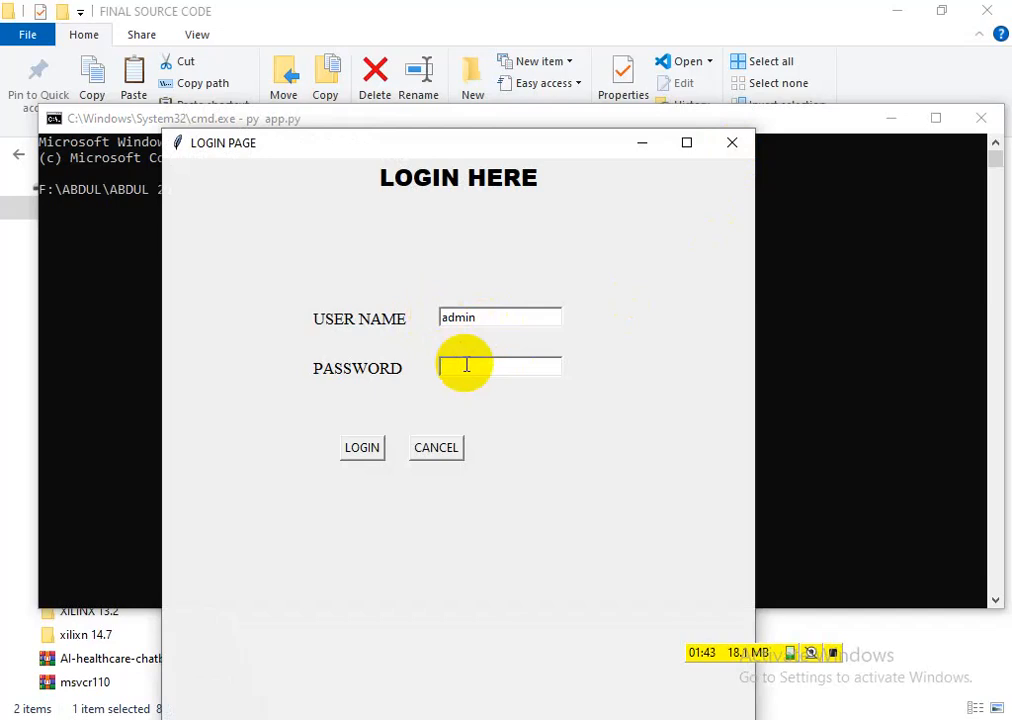
click(360, 448)
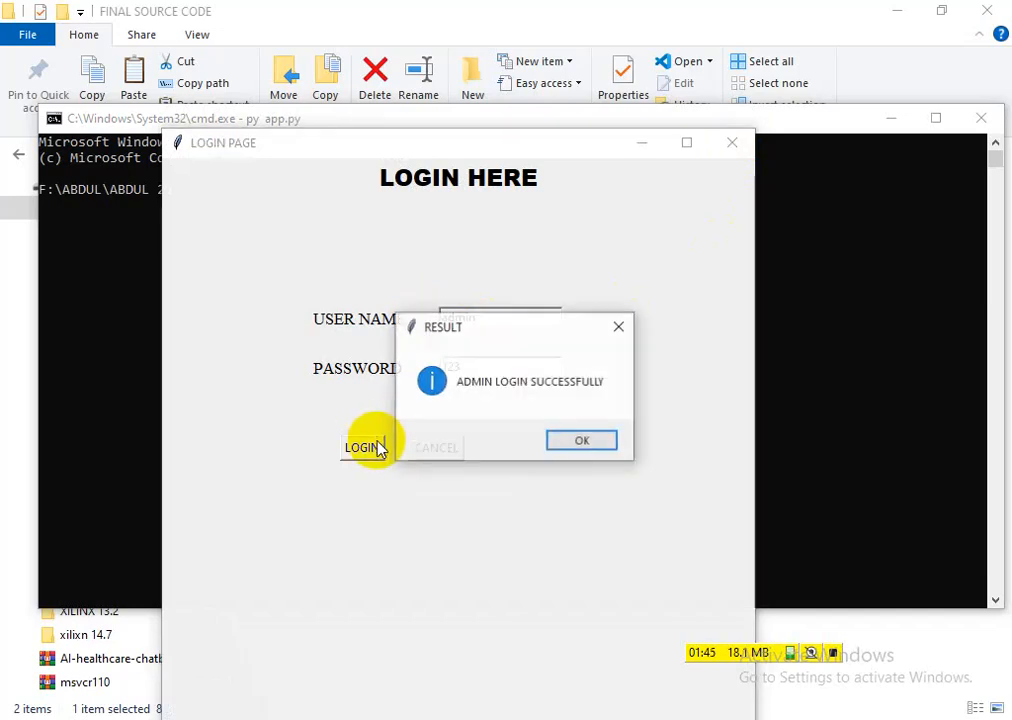
- Fill Location Details with name 'mani' and location 'trichy', then minimize the window
click(580, 440)
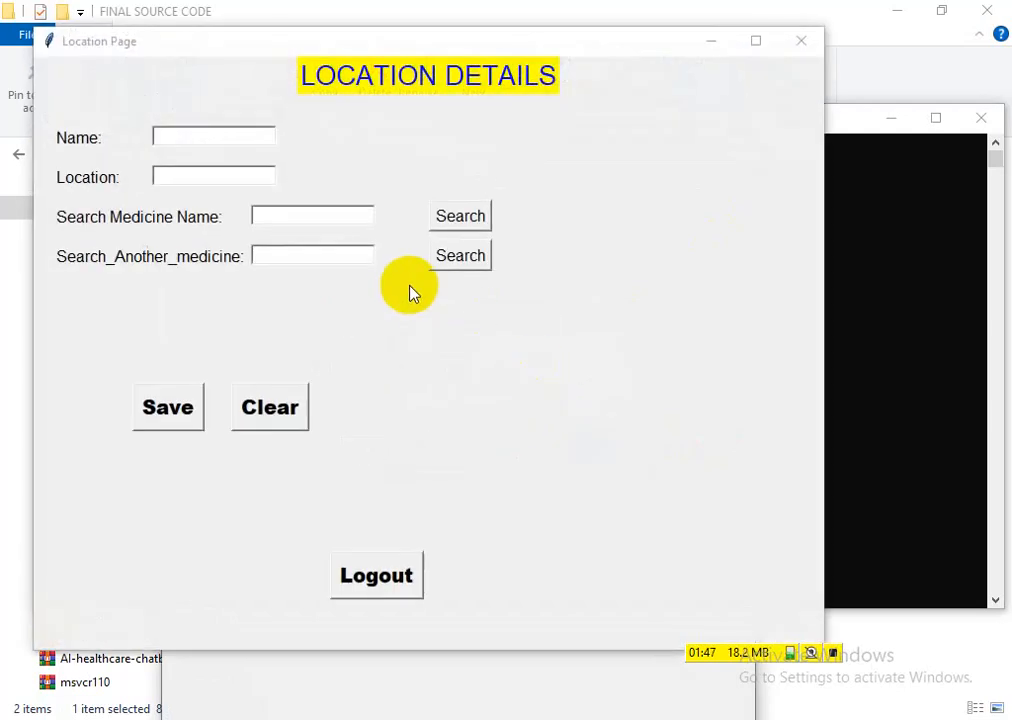
mouse_move(550, 82)
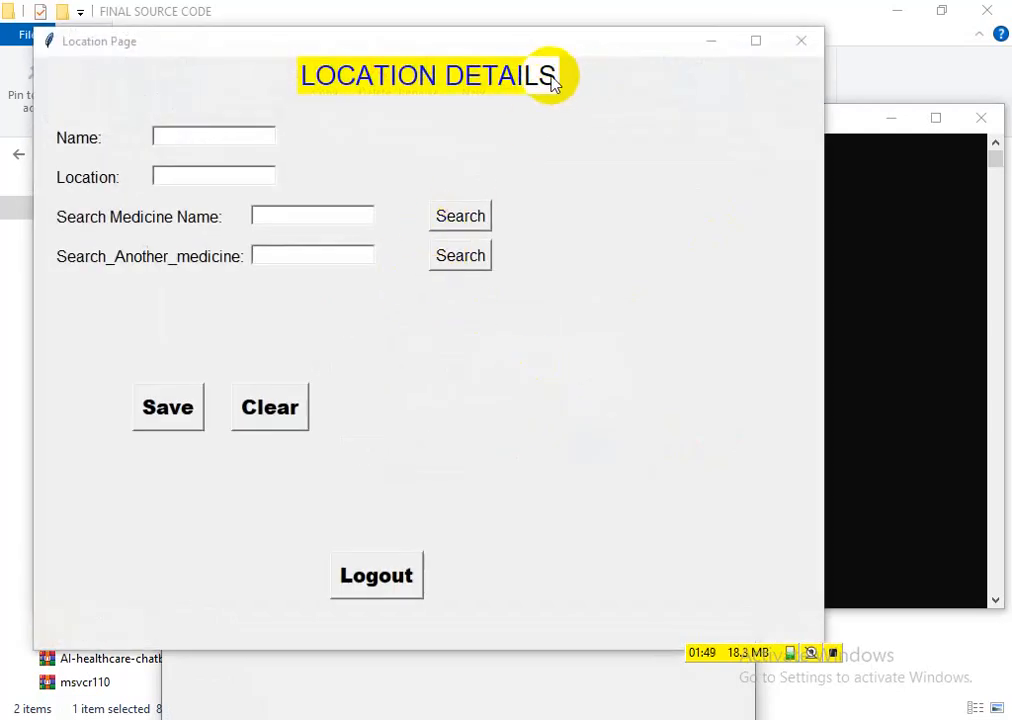
mouse_move(212, 136)
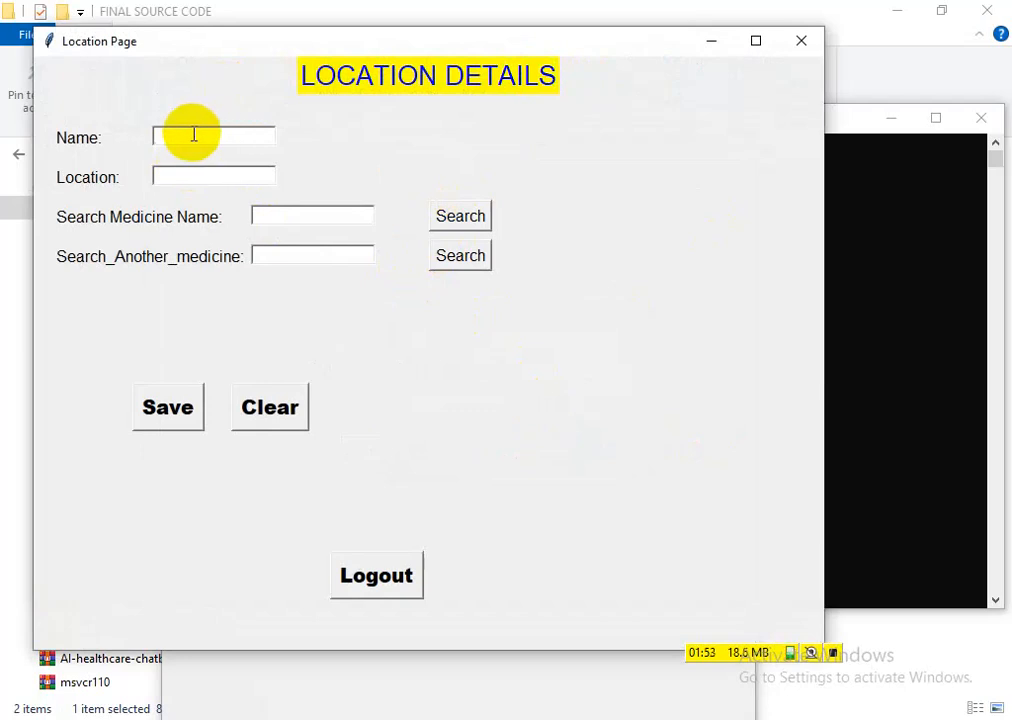
text(mani)
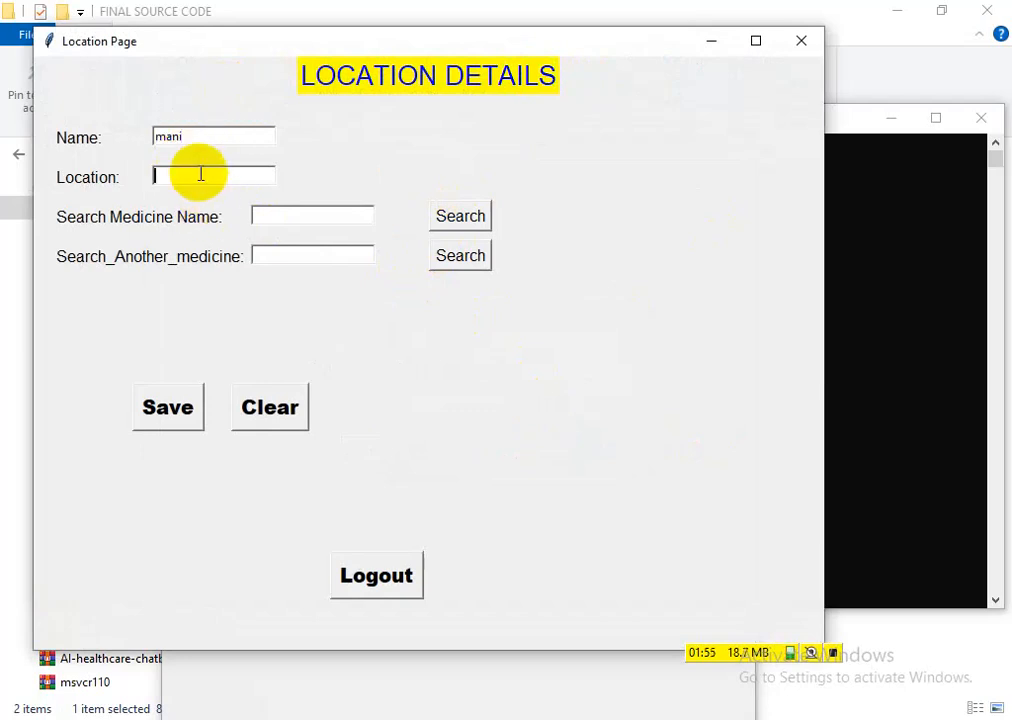
text(try)
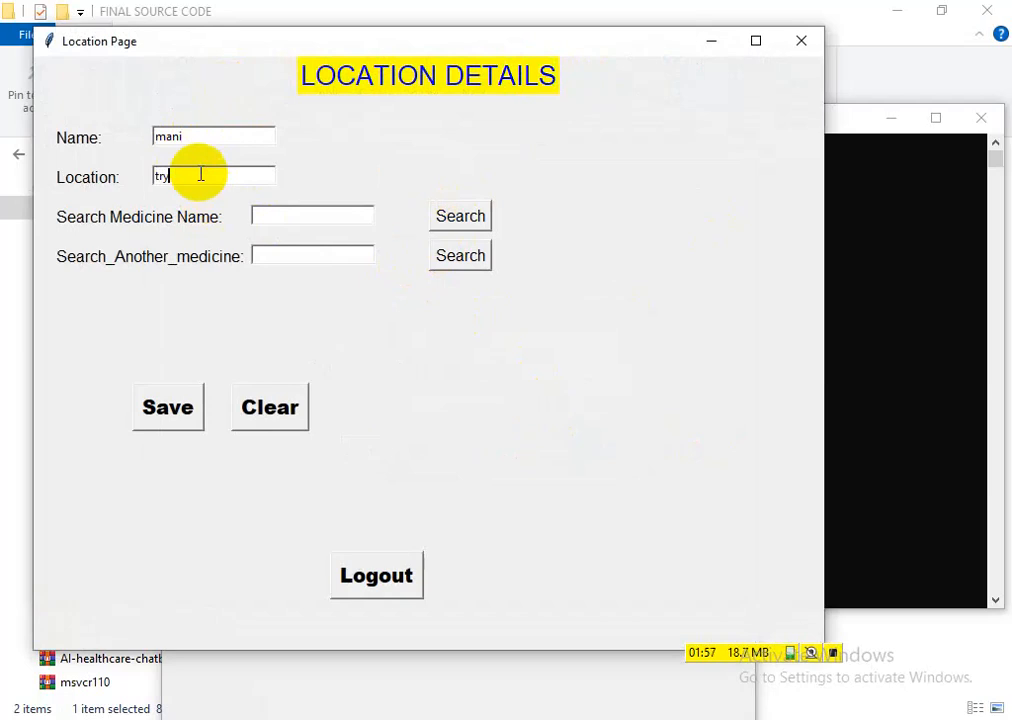
text(d)
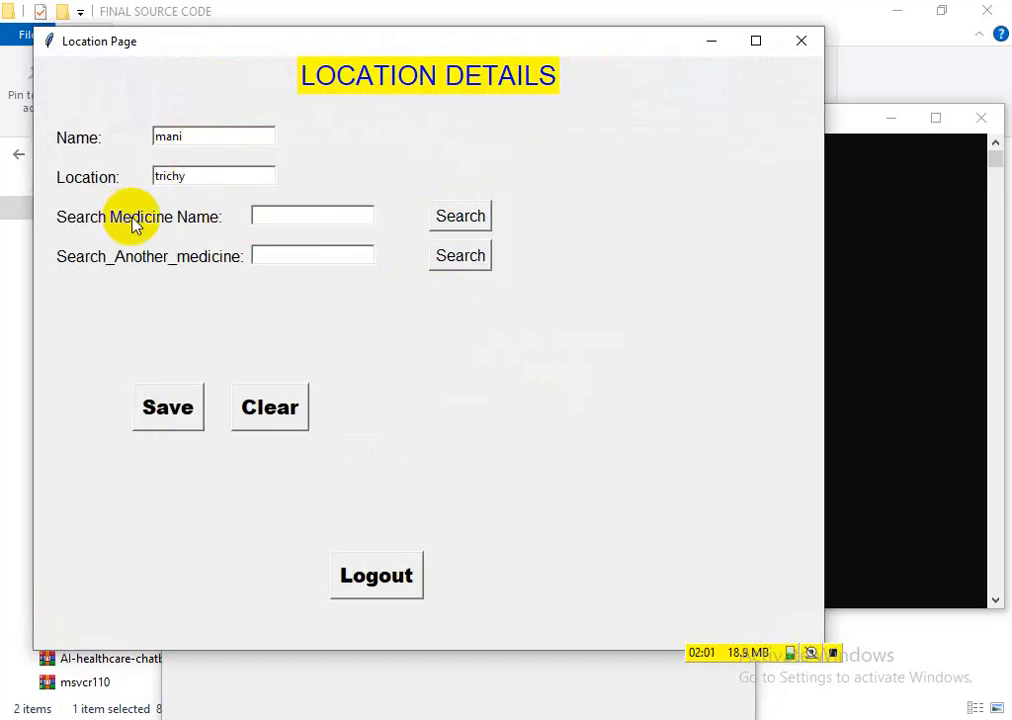
click(312, 216)
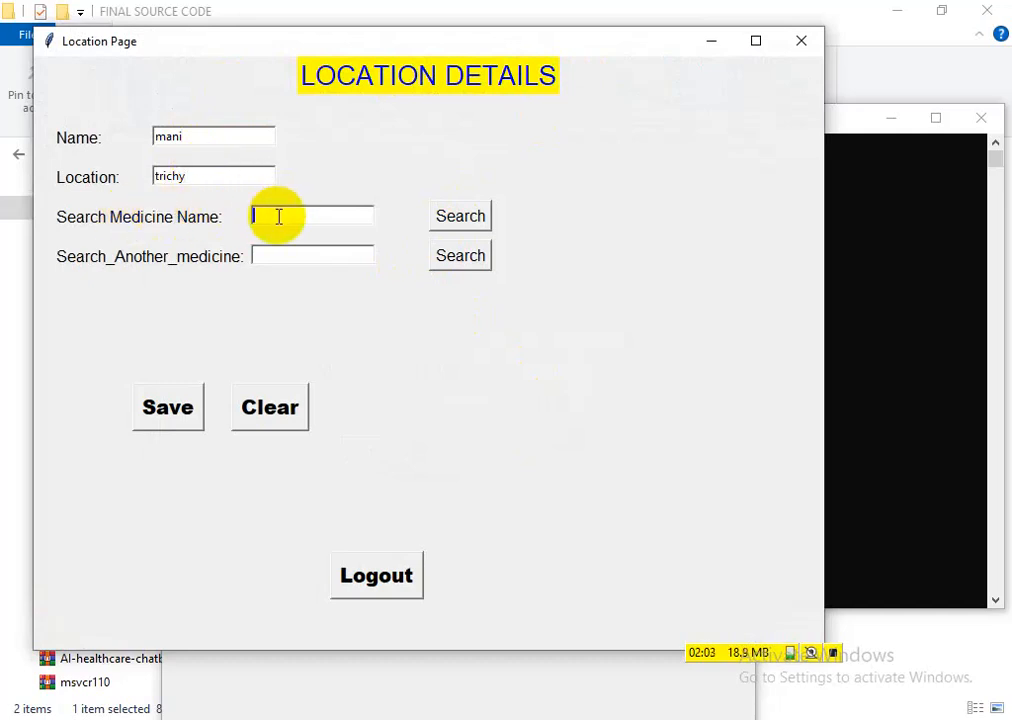
mouse_move(800, 10)
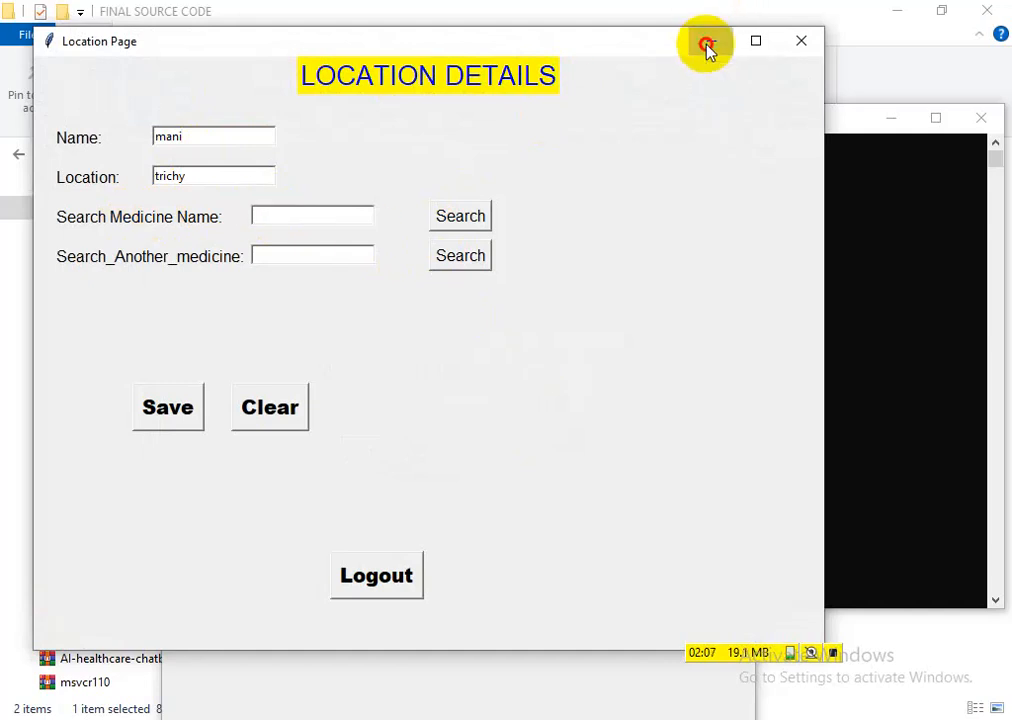
click(800, 40)
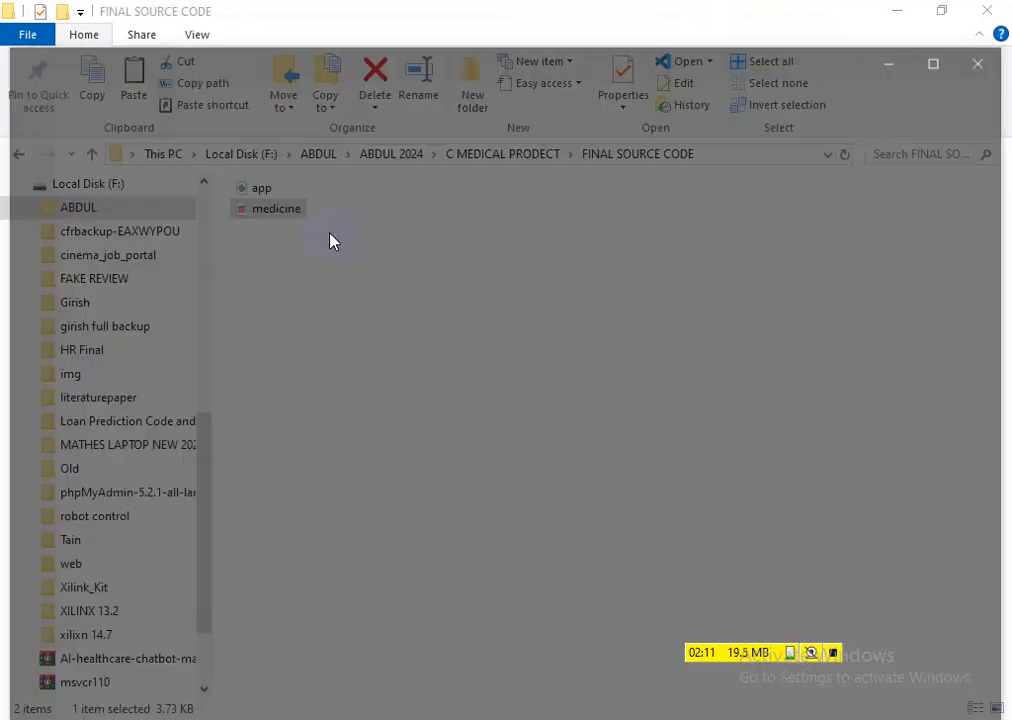
- Open medicine.sql in VS Code and scroll to the location table INSERT data
double_click(276, 208)
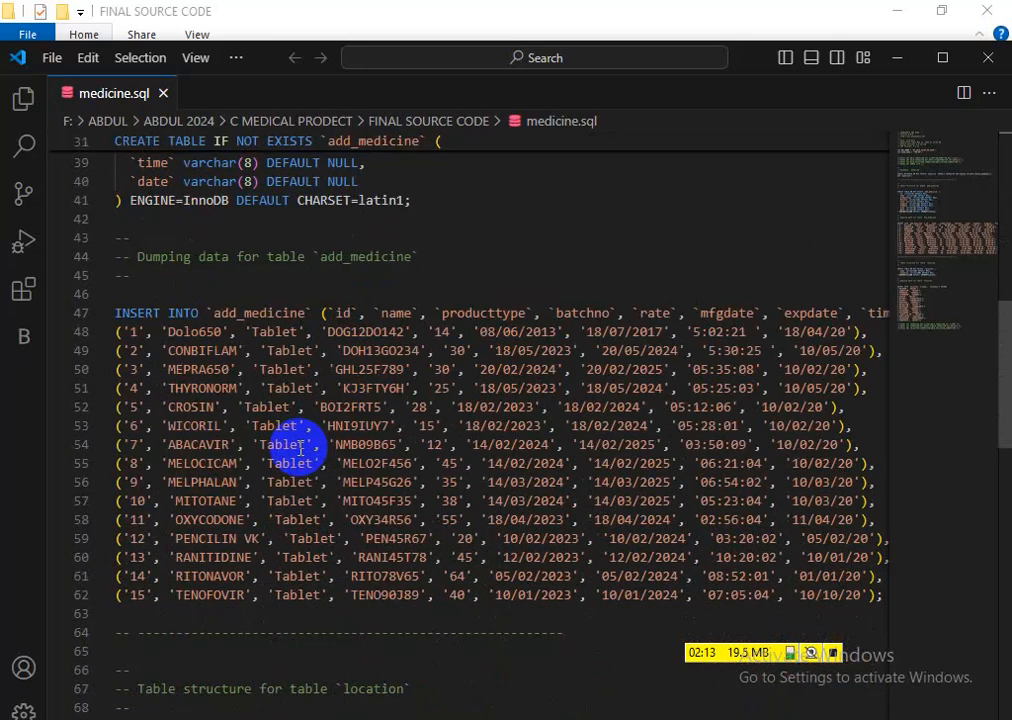
scroll(down, 3)
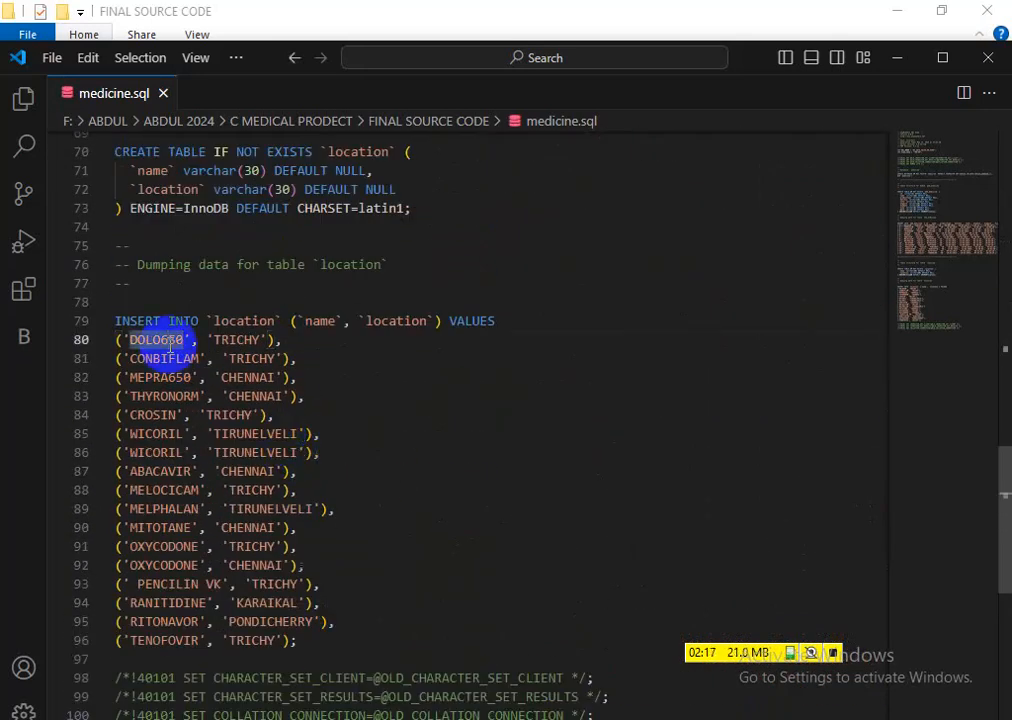
key(alt+tab)
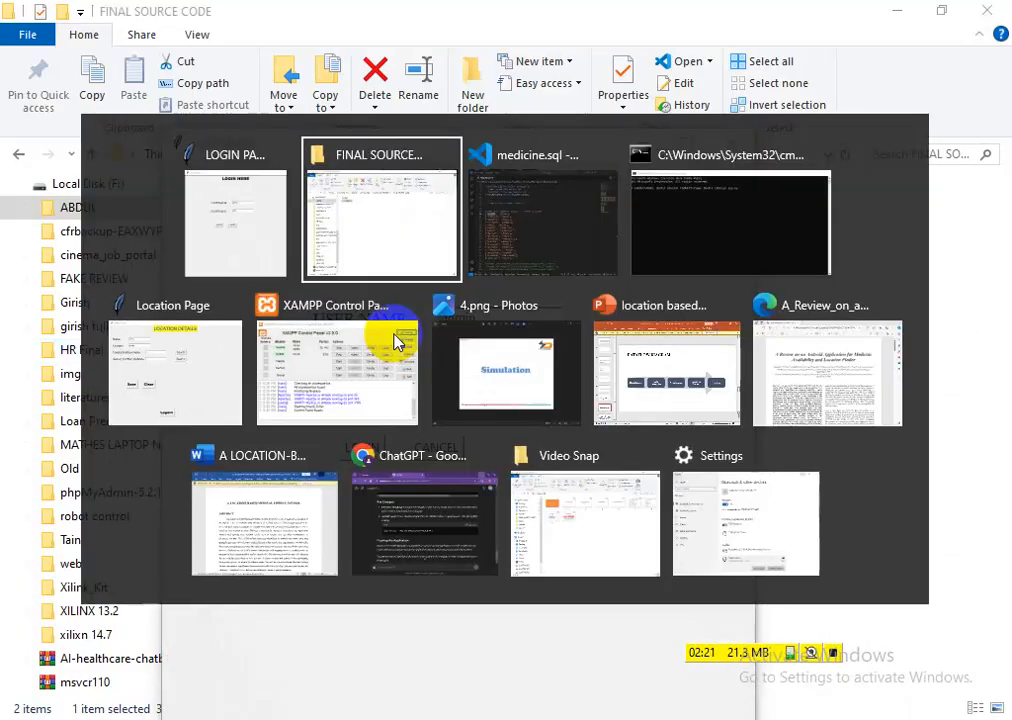
- Search medicine DOLO650 and get its location result, TRICHY
click(176, 370)
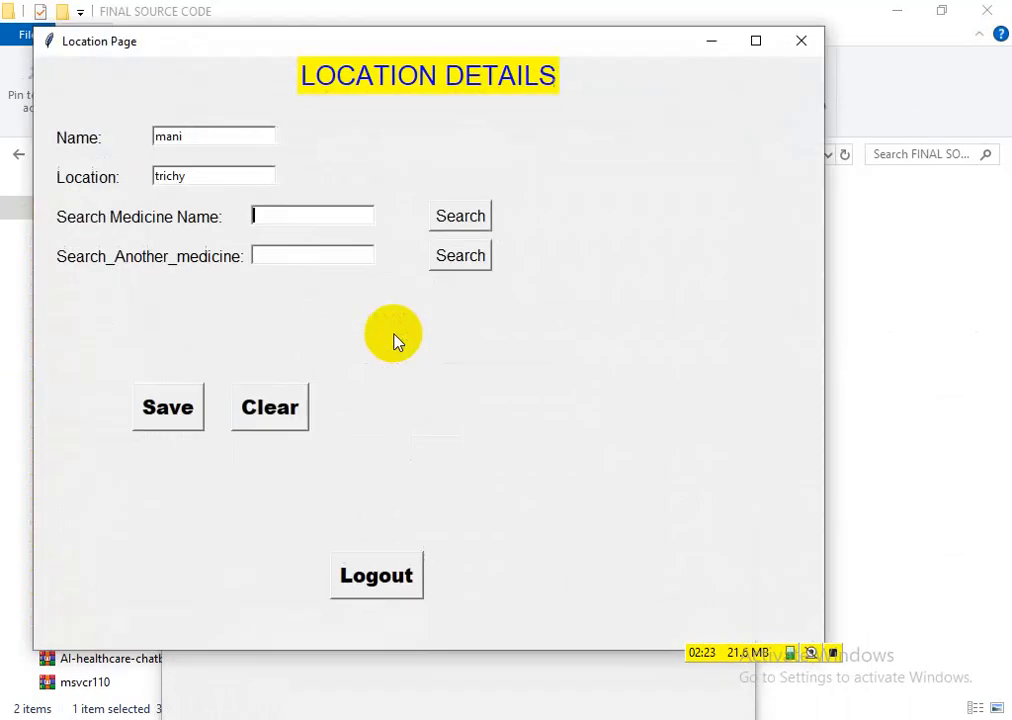
text(DOLO650)
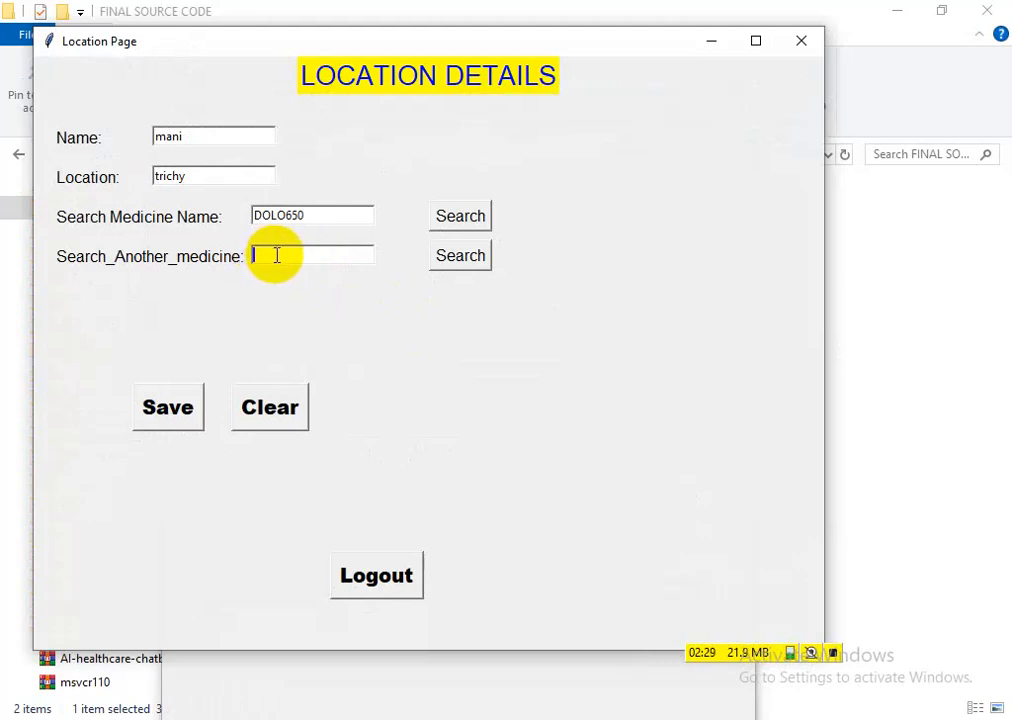
mouse_move(156, 292)
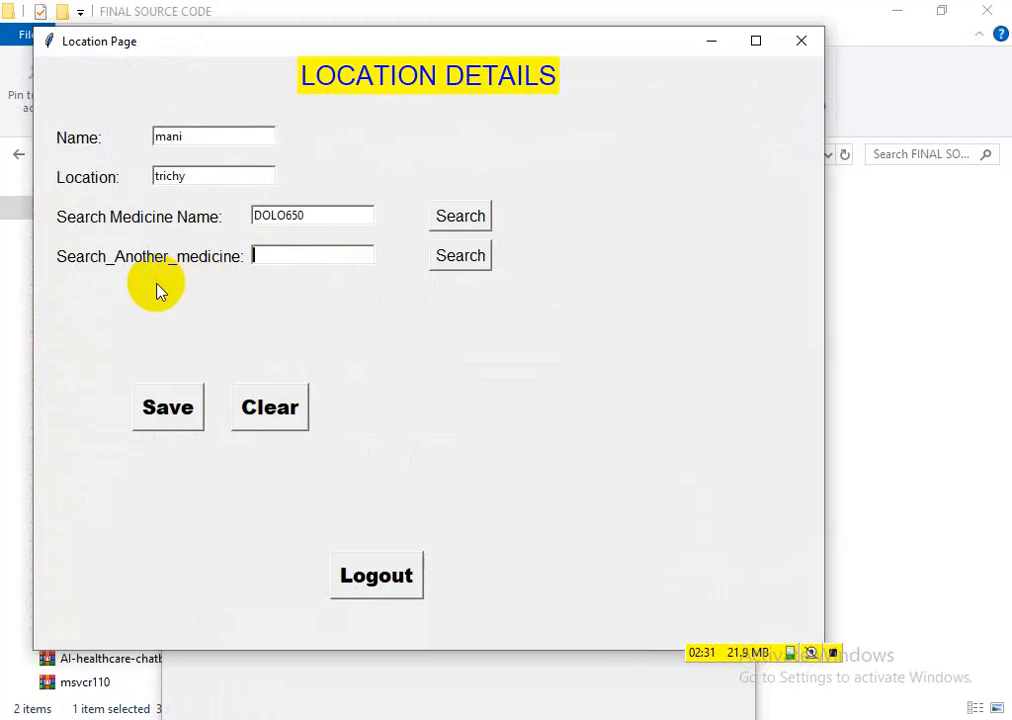
mouse_move(236, 276)
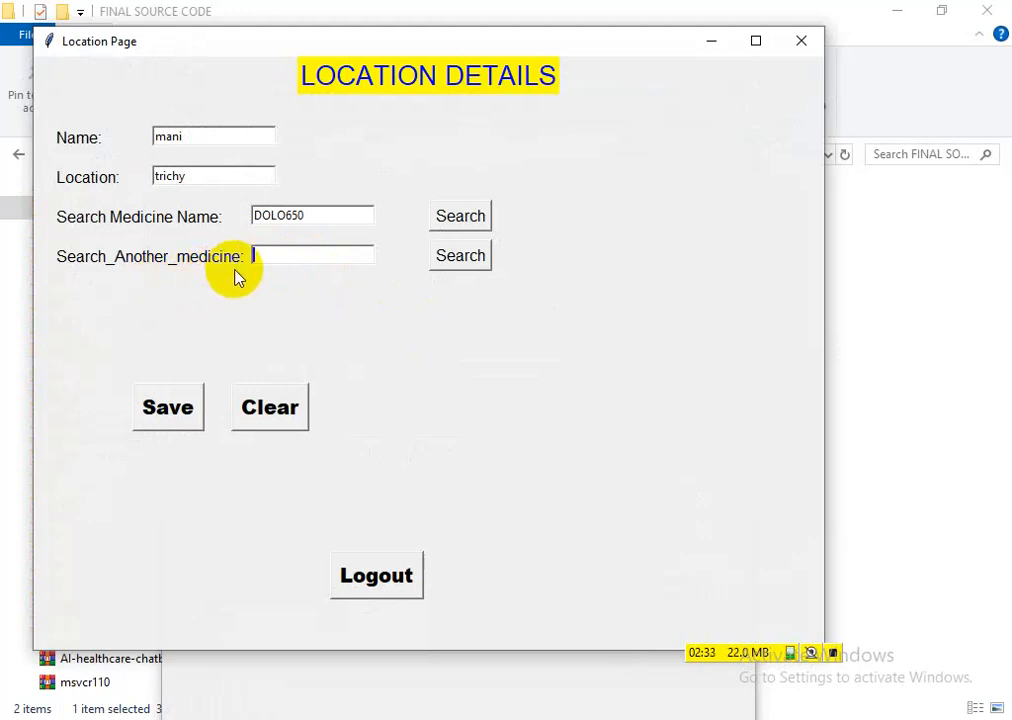
click(460, 216)
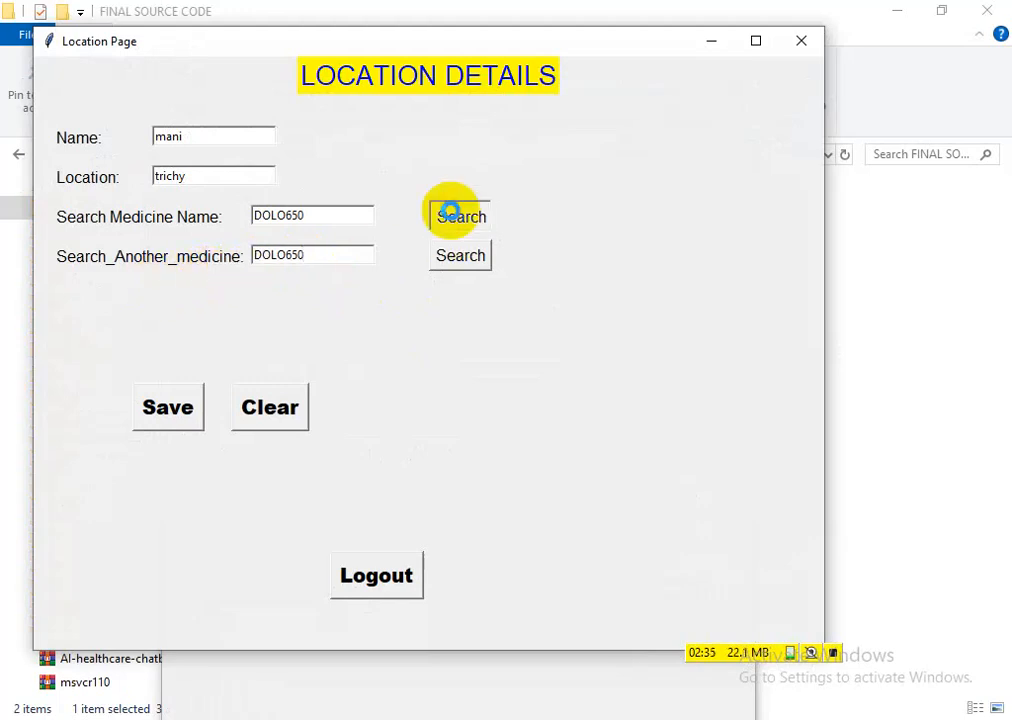
click(460, 216)
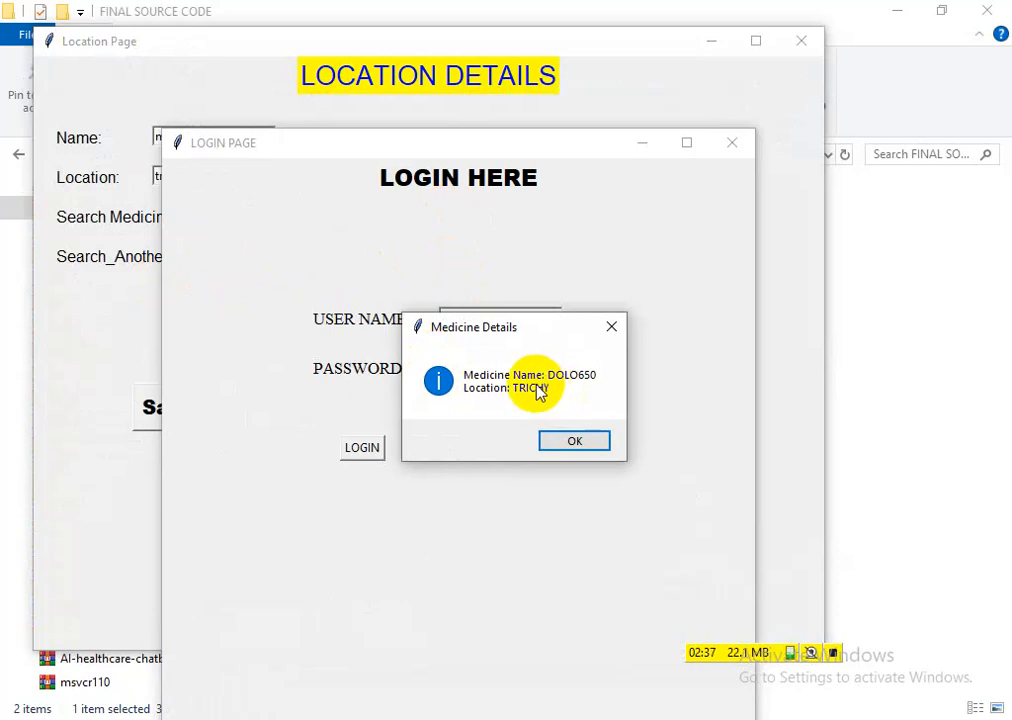
- Close the DOLO650 result message and clear the login page's user name
click(574, 440)
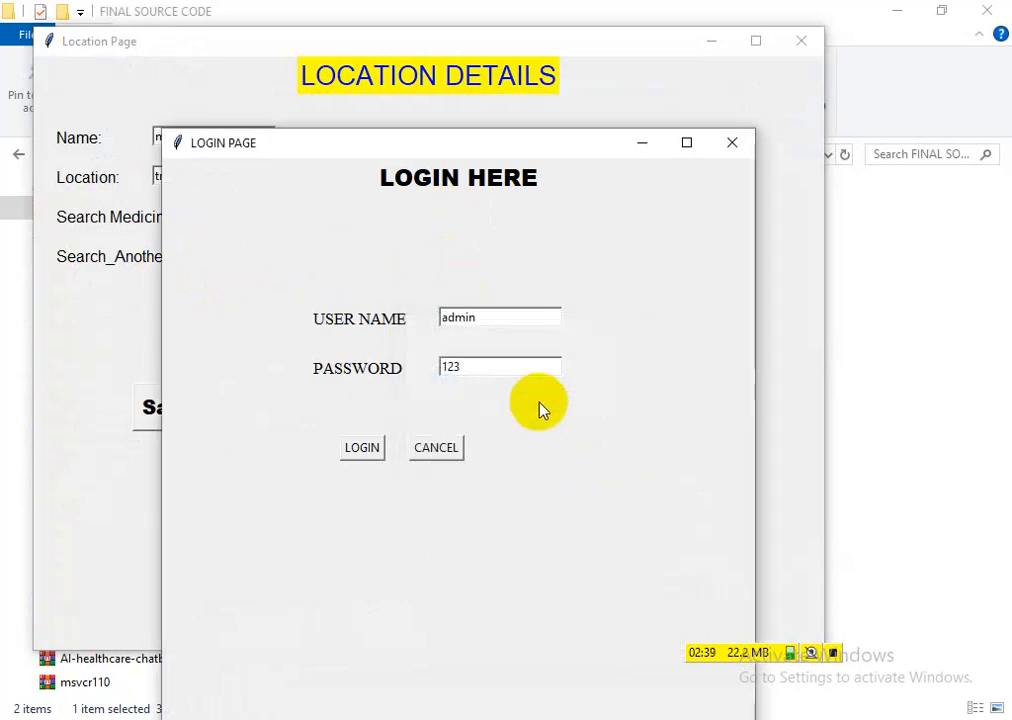
mouse_move(370, 376)
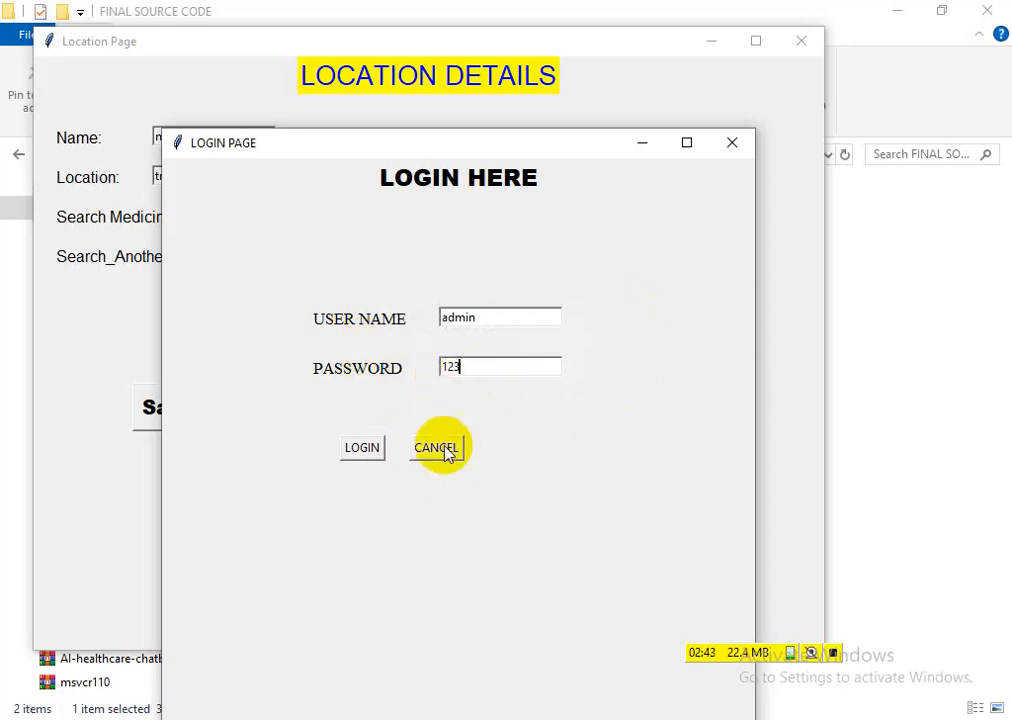
mouse_move(498, 318)
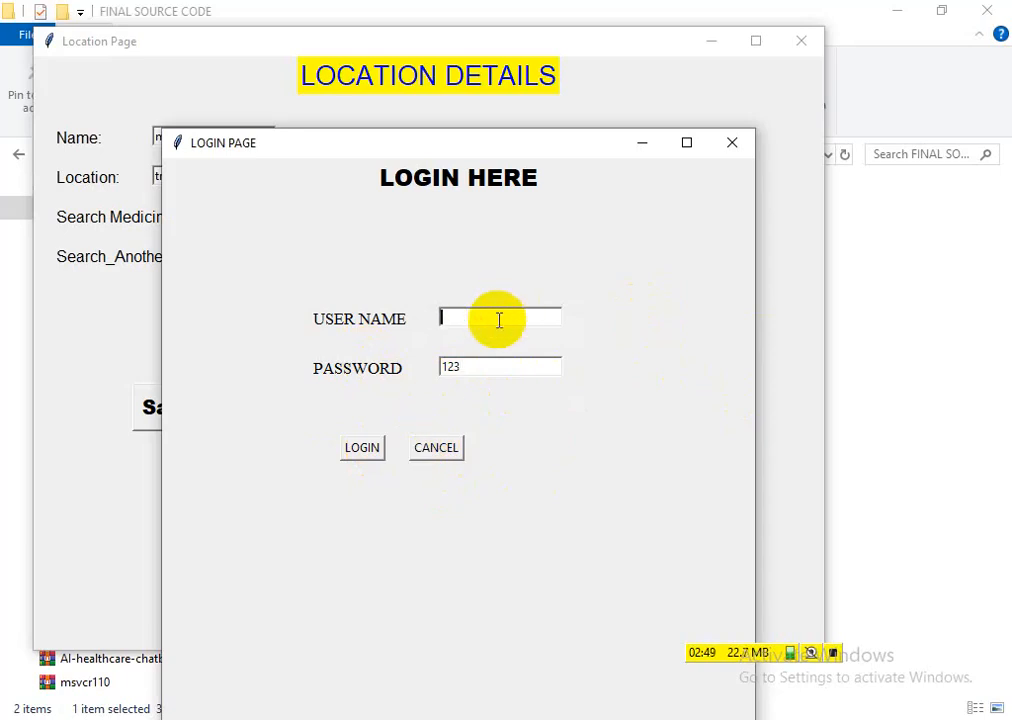
mouse_move(728, 150)
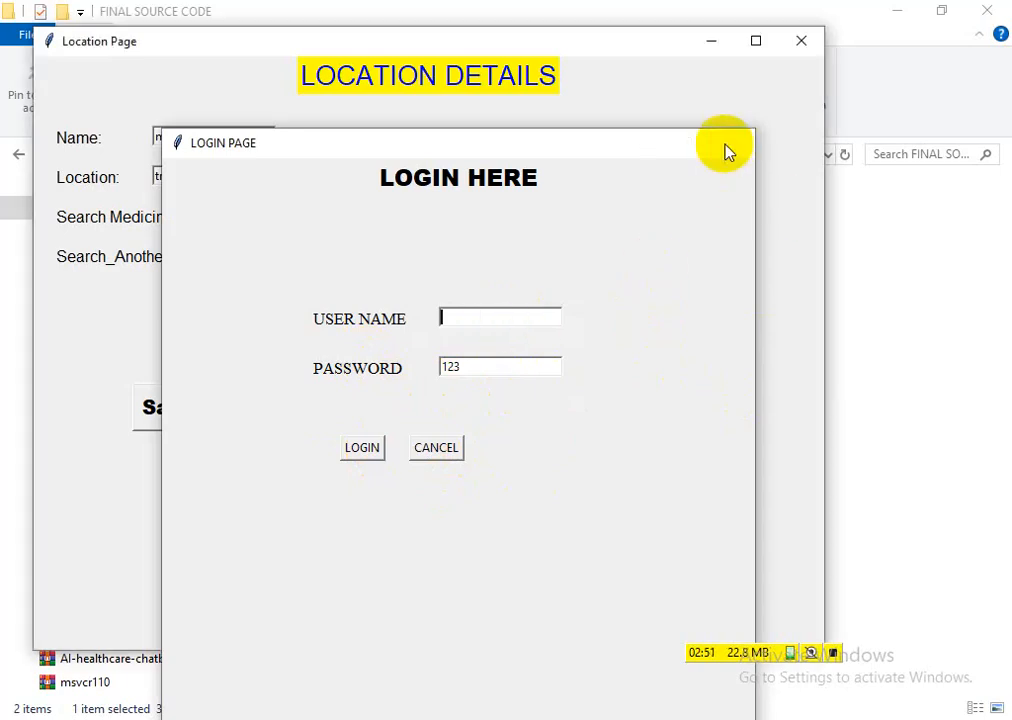
key(alt+tab)
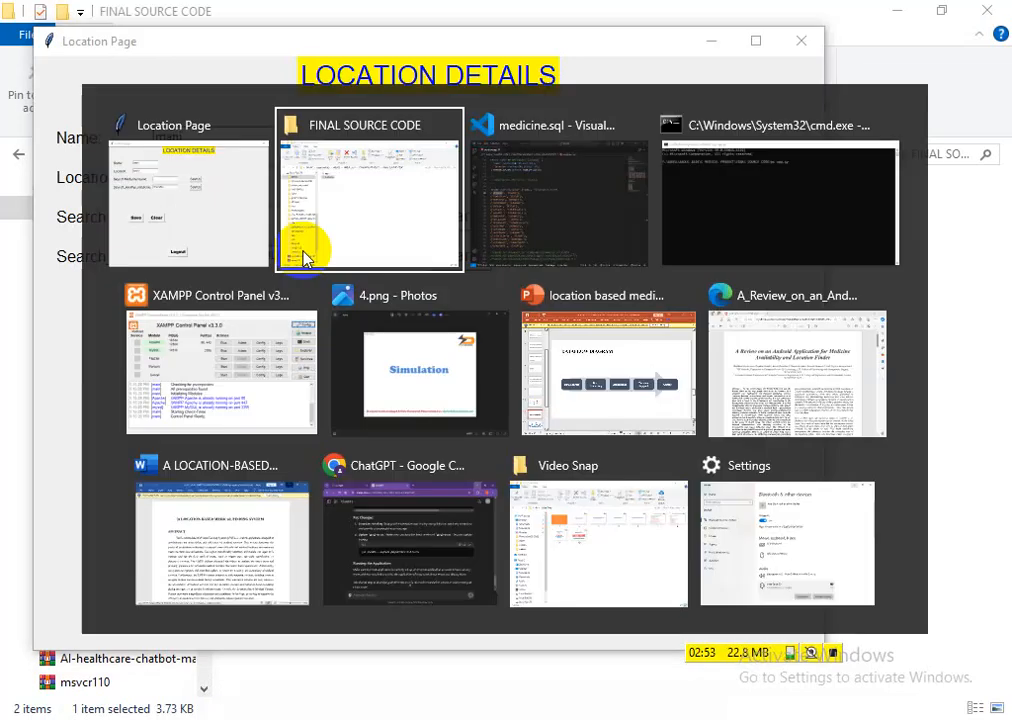
- Search medicine MEPRA650, showing its location CHENNAI, and dismiss the result
click(556, 190)
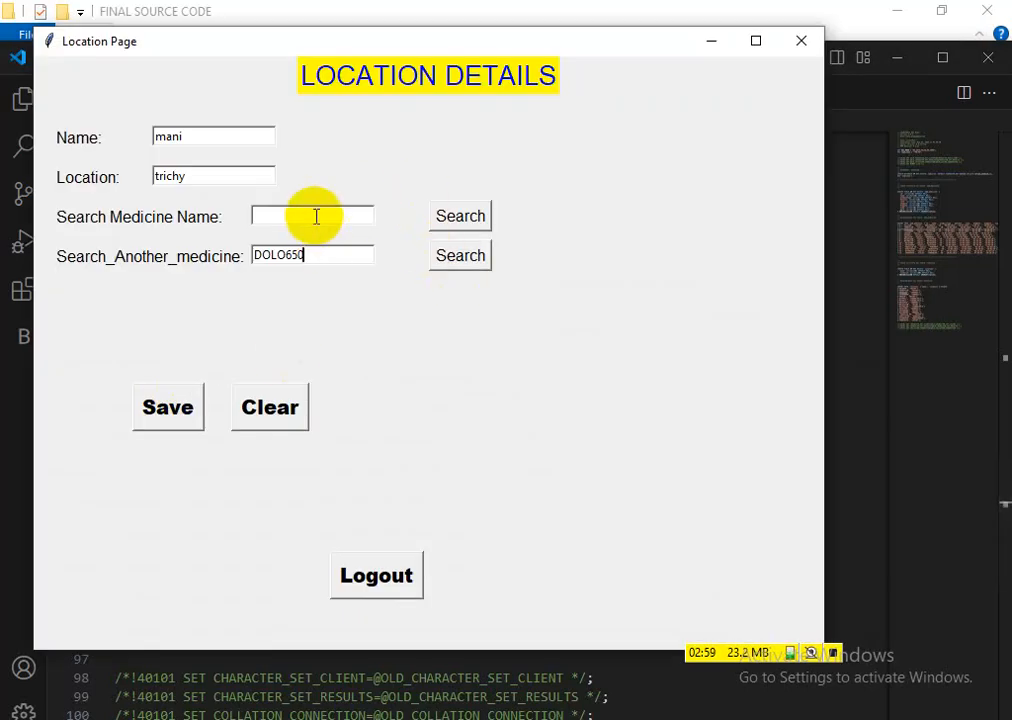
text(MEPRA650)
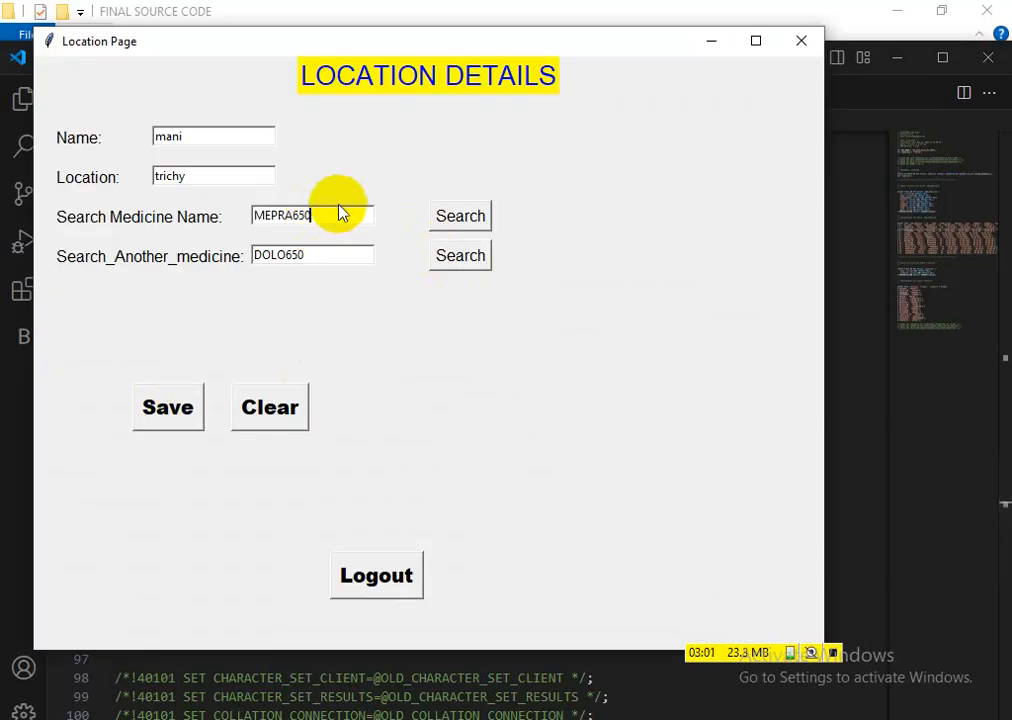
click(460, 216)
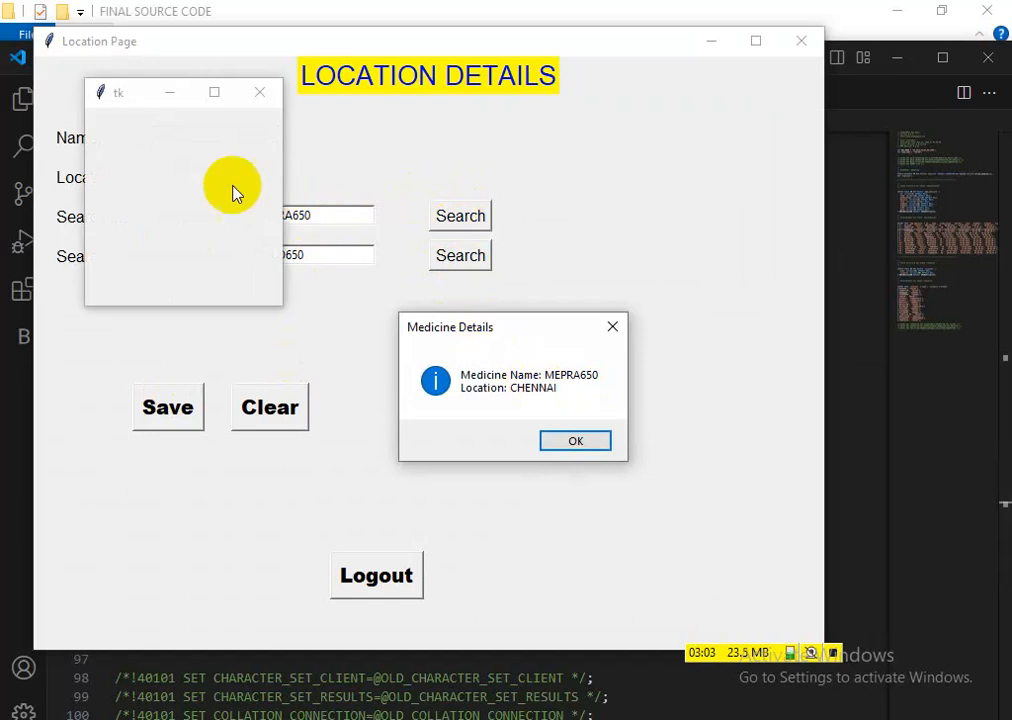
mouse_move(576, 388)
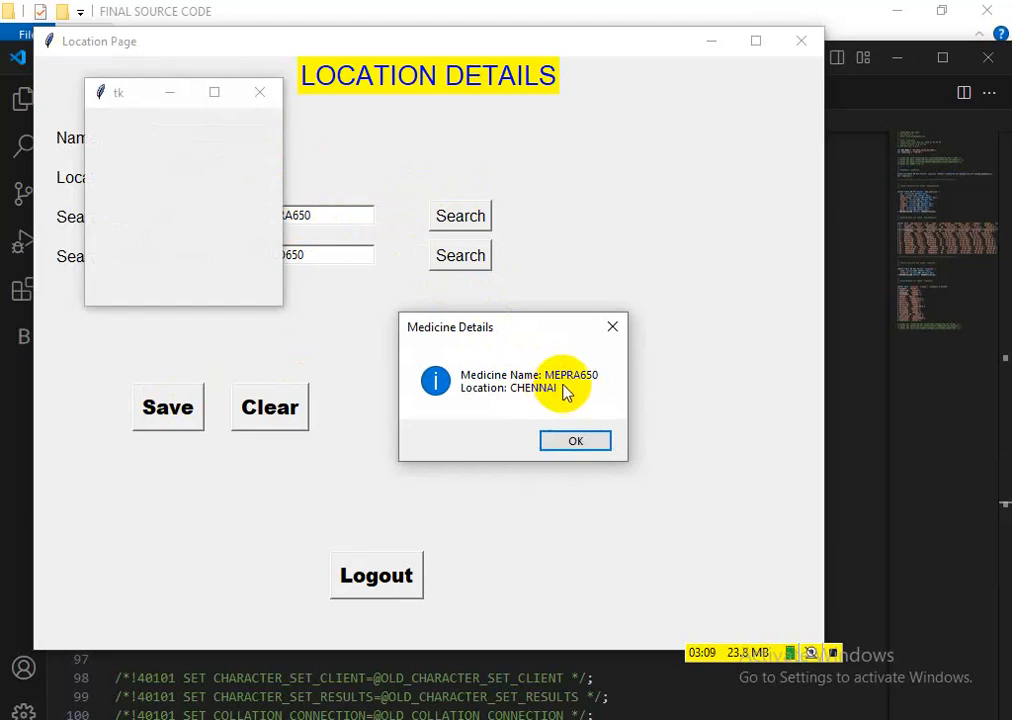
click(576, 442)
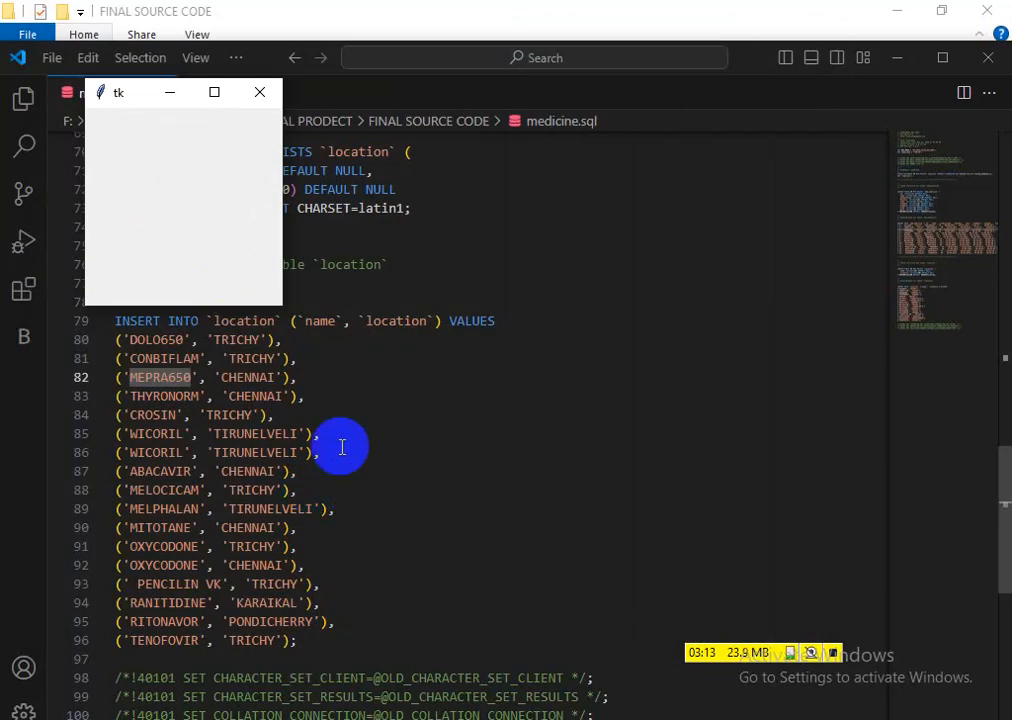
- Review the location rows in medicine.sql and launch app.py to show the login window
click(260, 92)
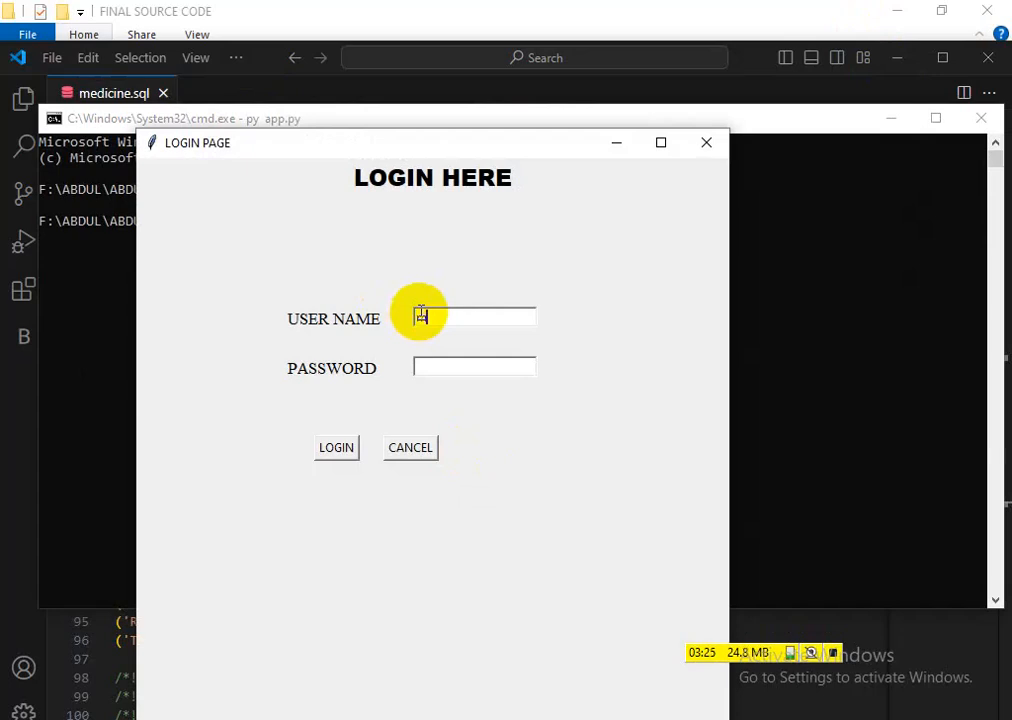
text(medi)
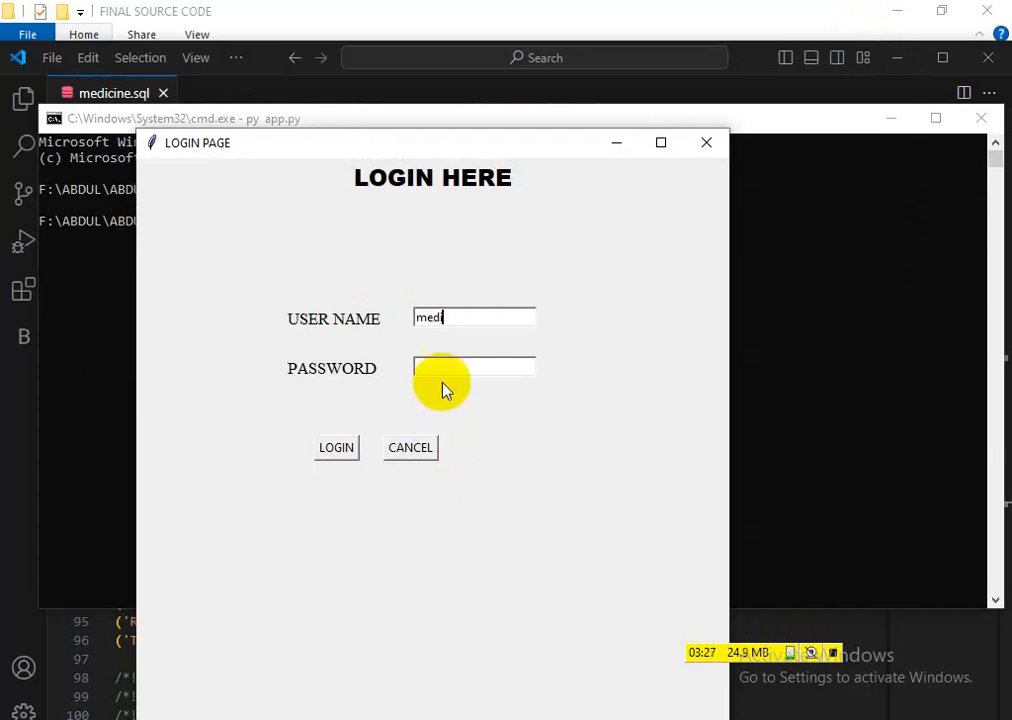
text(123)
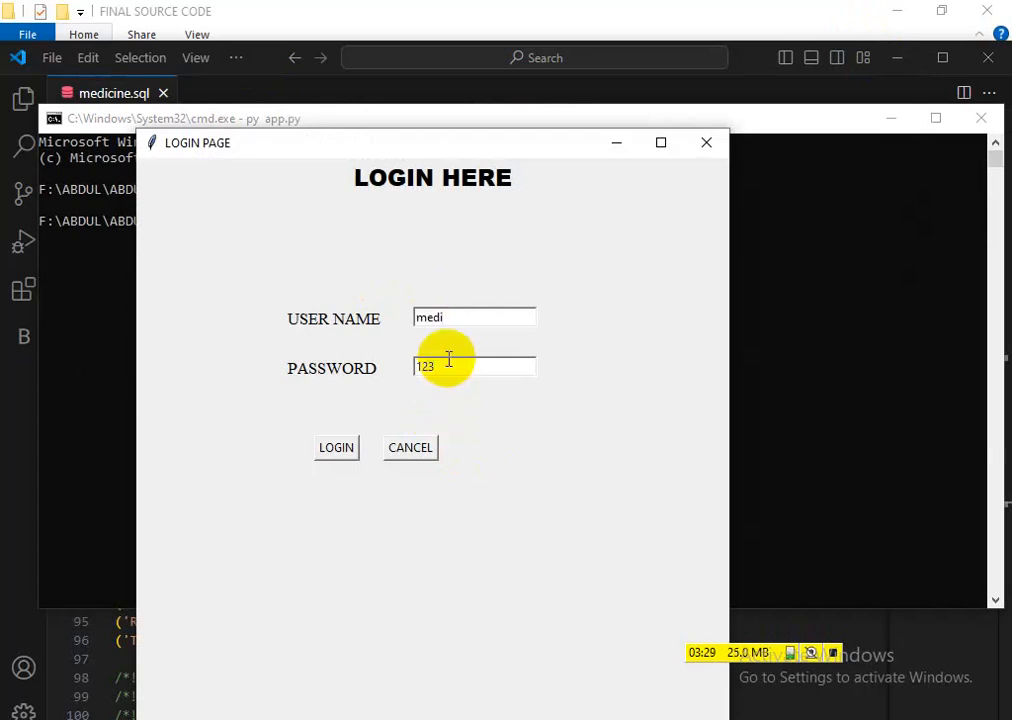
click(336, 448)
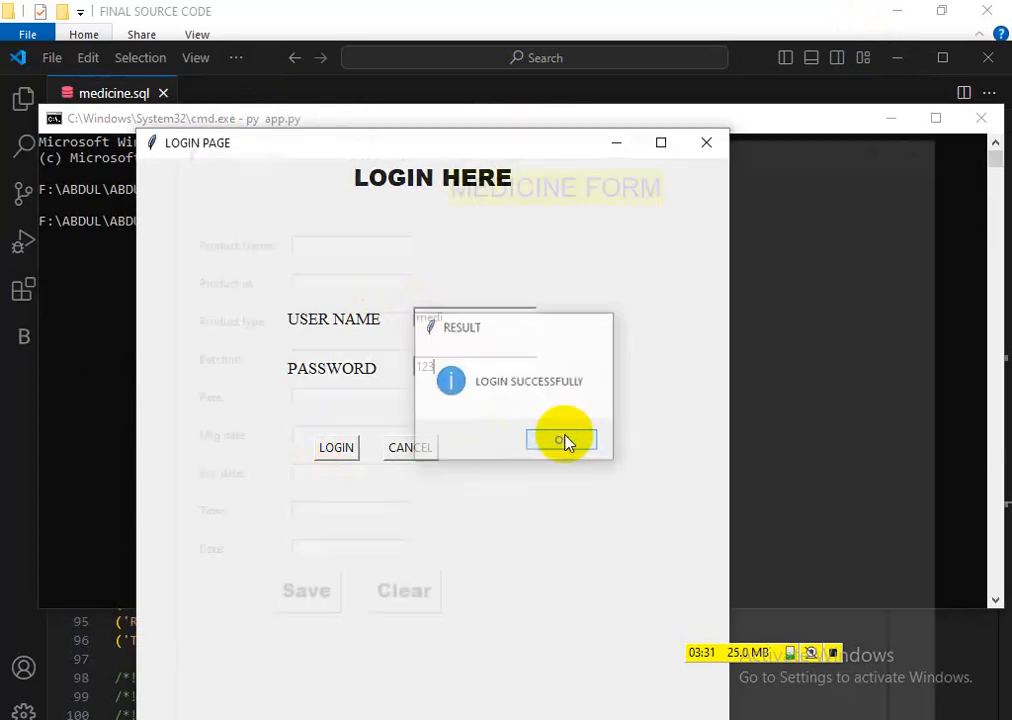
click(562, 440)
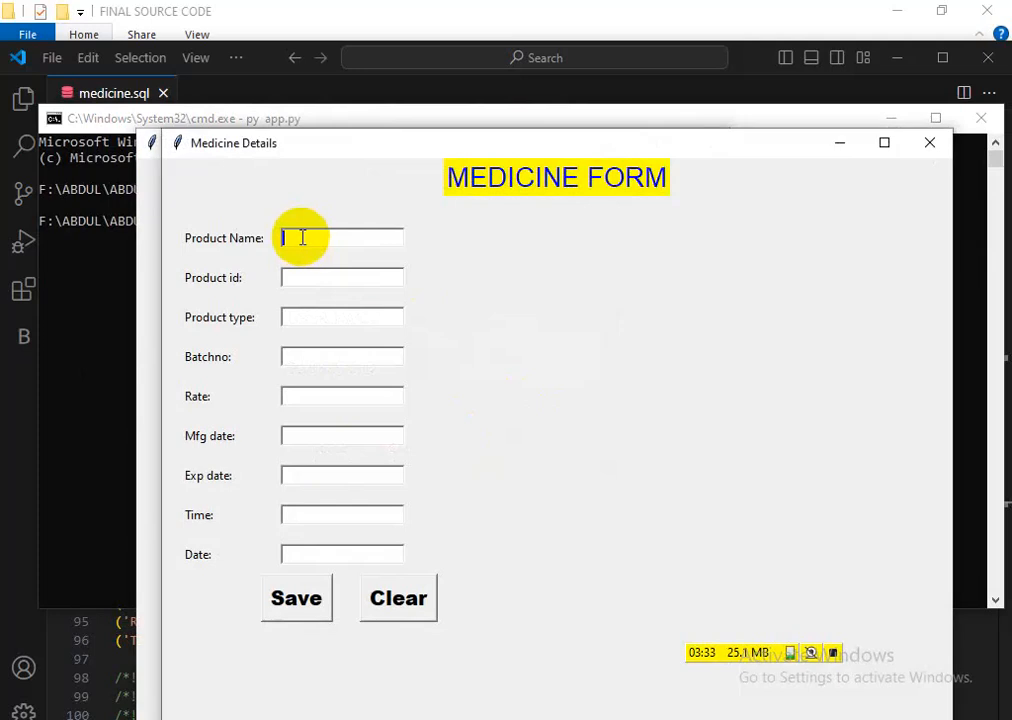
mouse_move(344, 490)
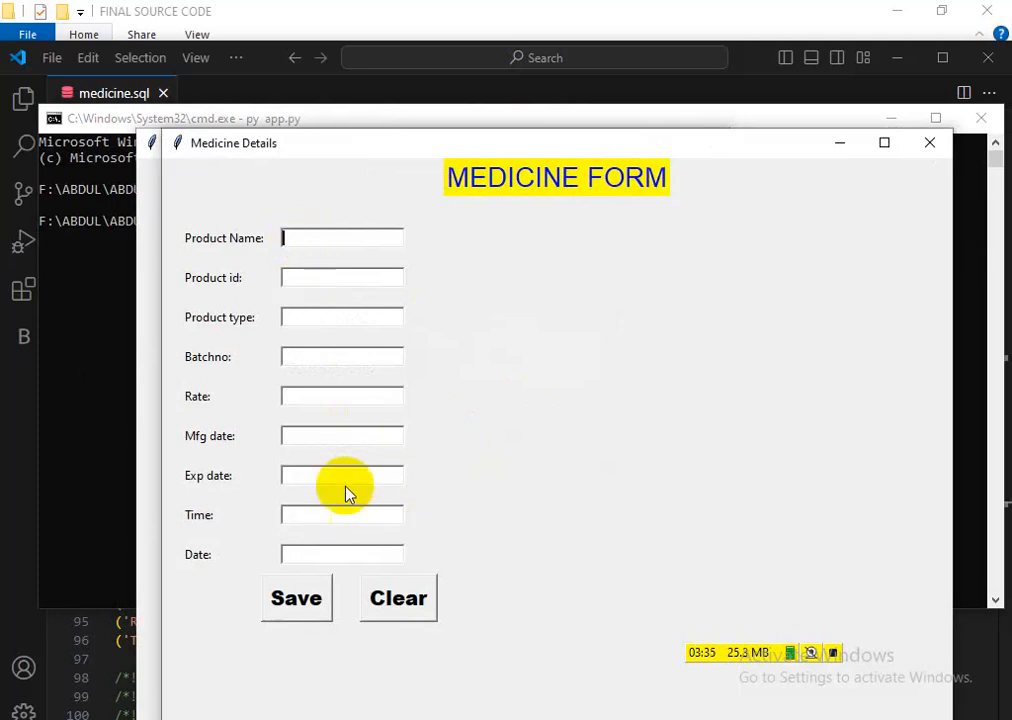
mouse_move(332, 532)
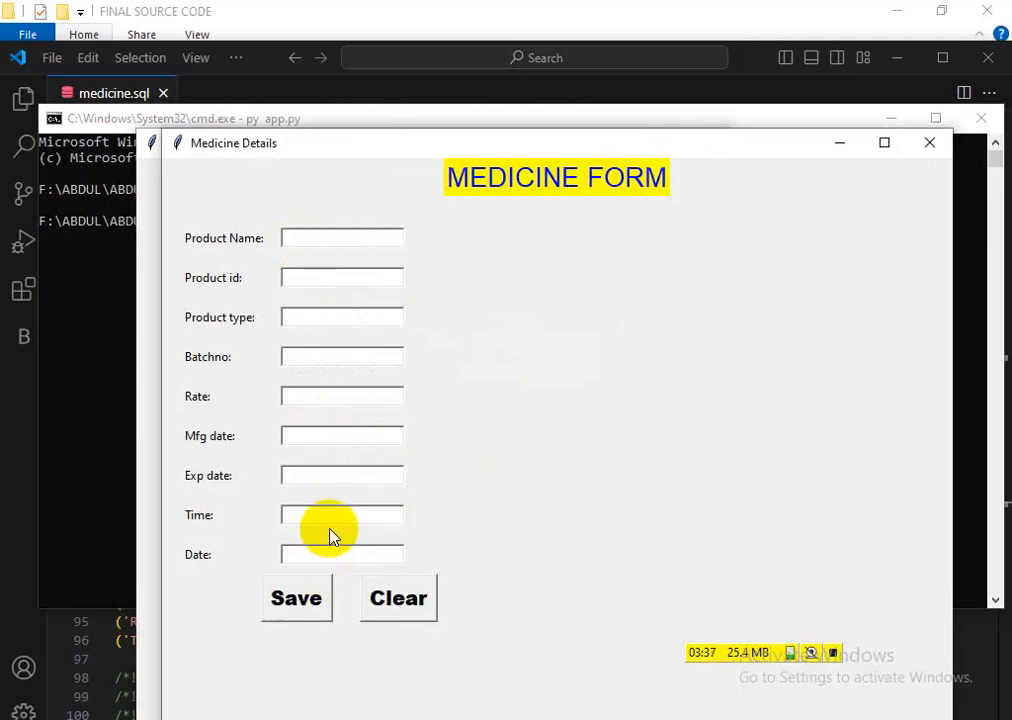
- Bring up the blank Medicine Form, then show the open-windows switcher
click(342, 276)
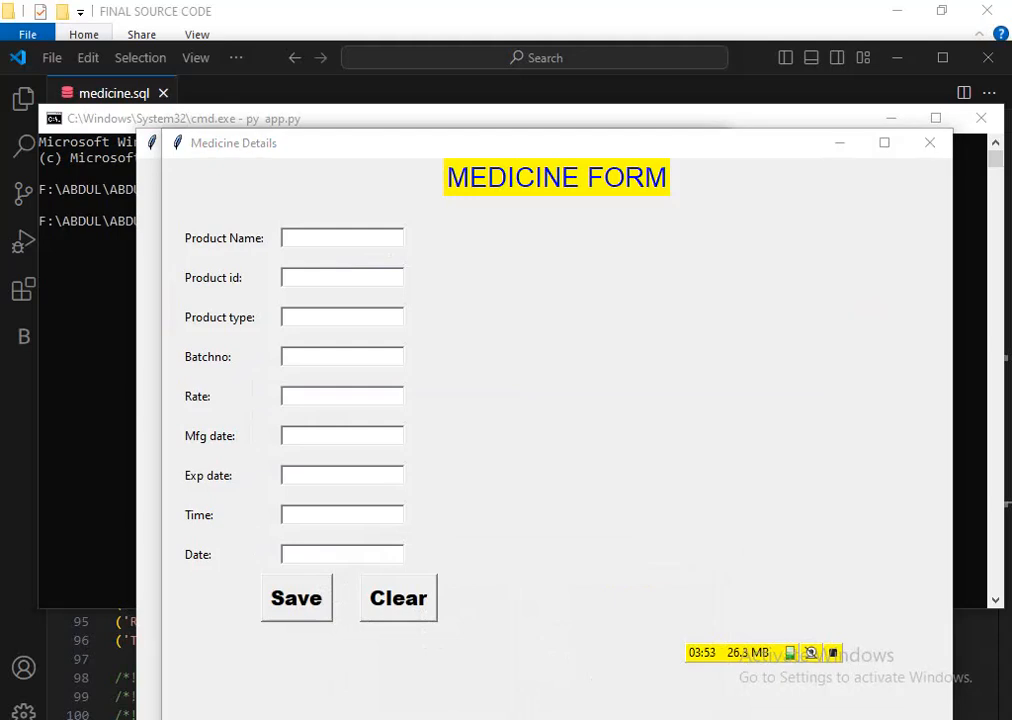
mouse_move(602, 676)
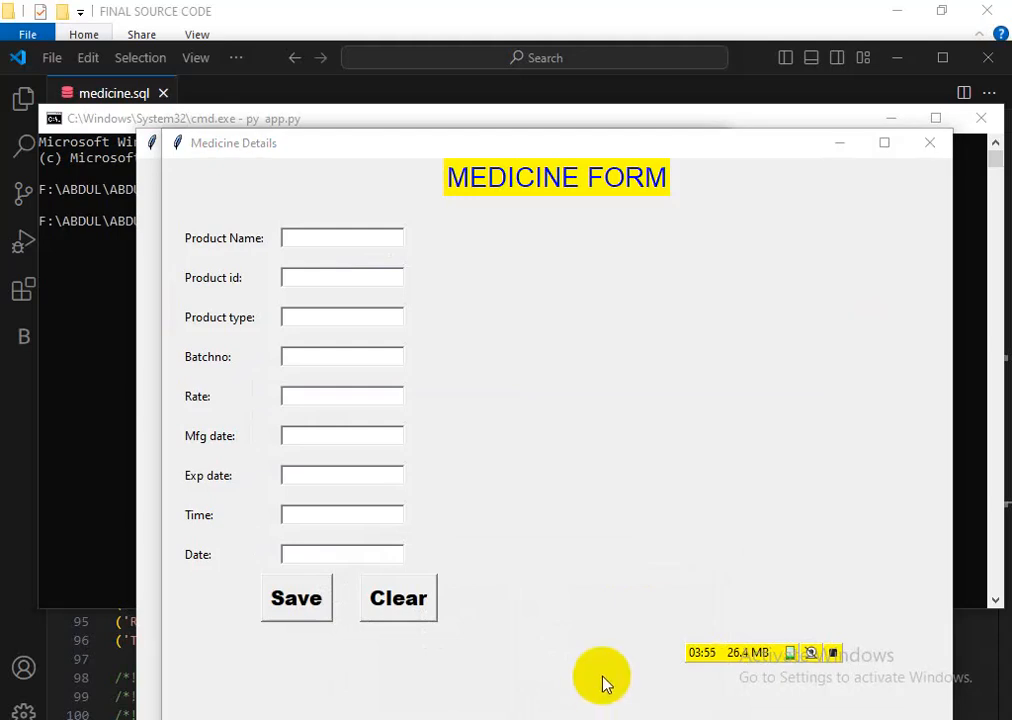
key(alt+tab)
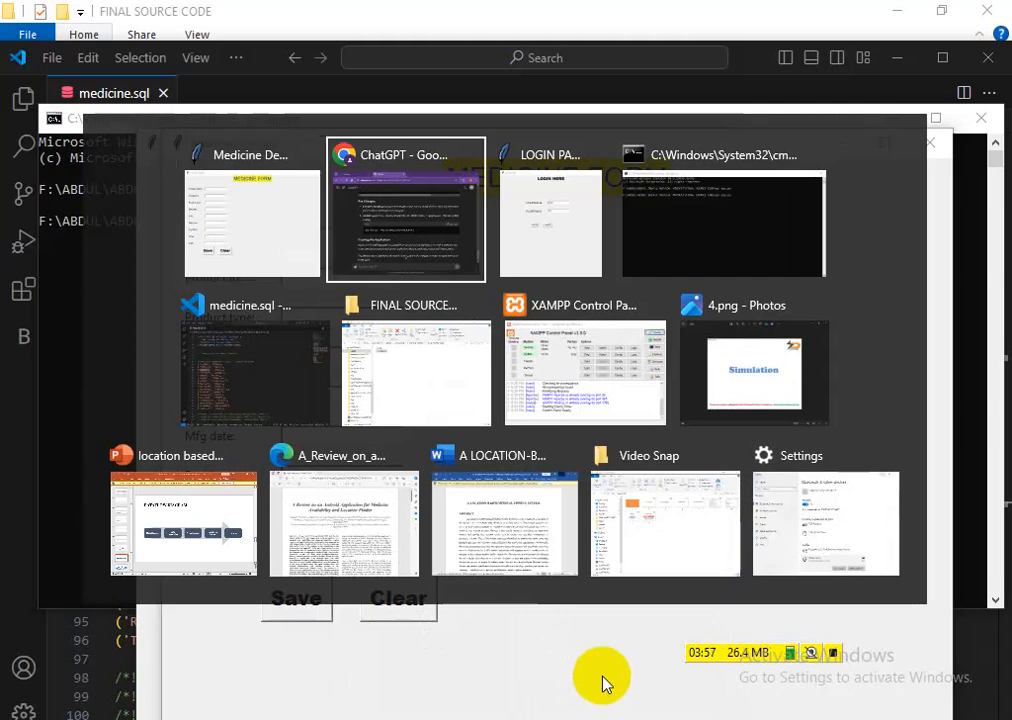
mouse_move(416, 364)
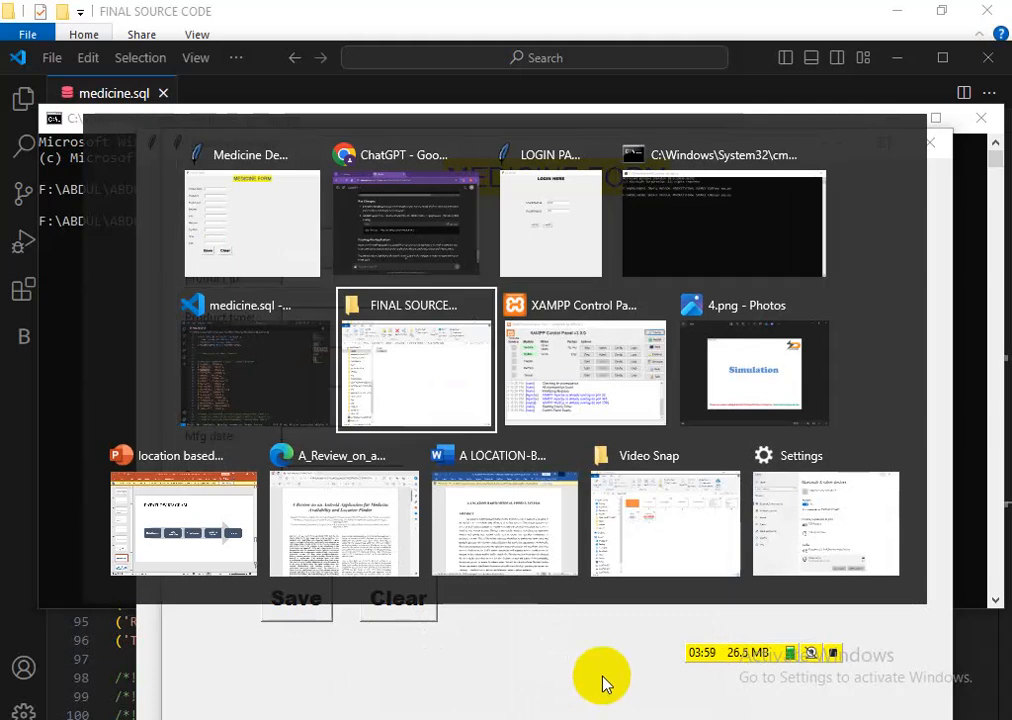
- Show the 5.png 'Final Document' title image in Photos, then return to the window switcher
click(754, 374)
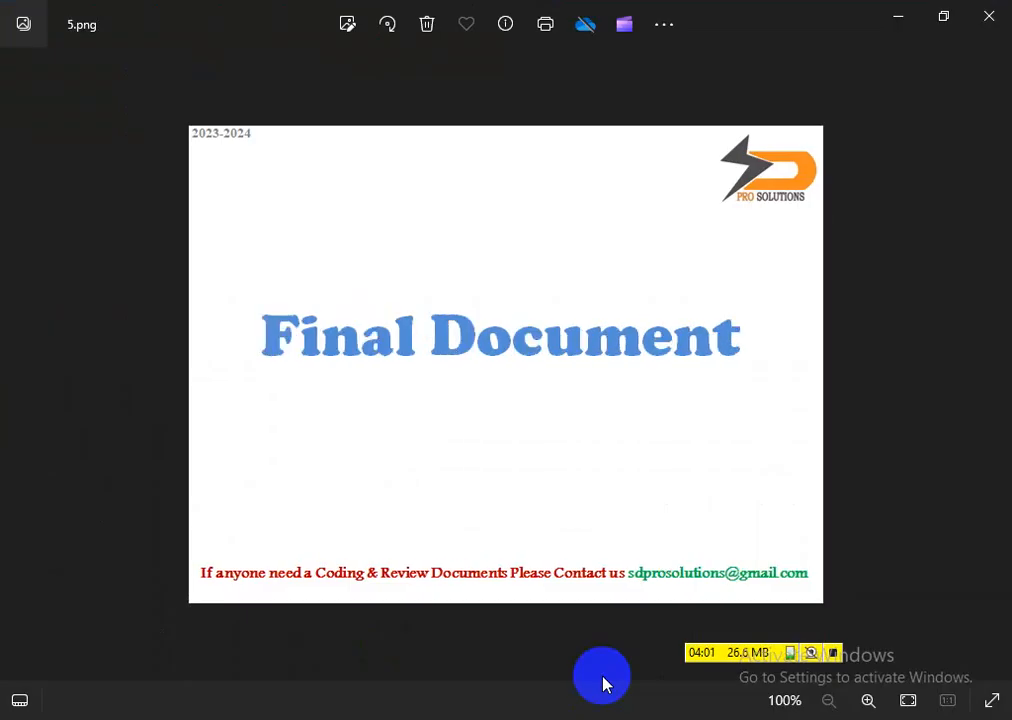
mouse_move(584, 684)
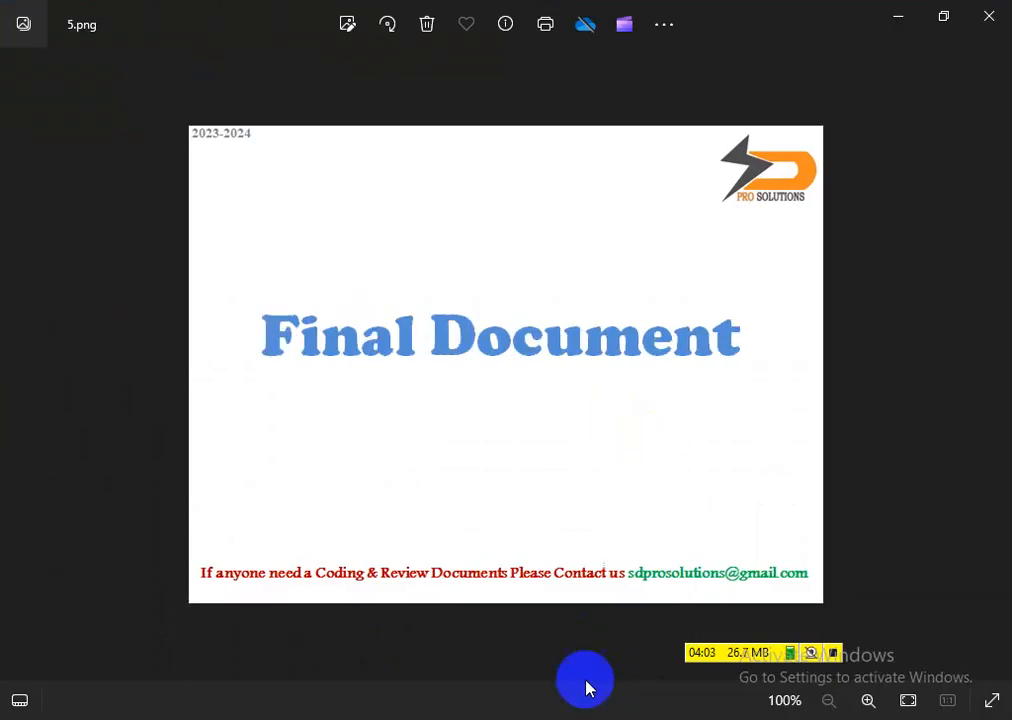
key(alt+tab)
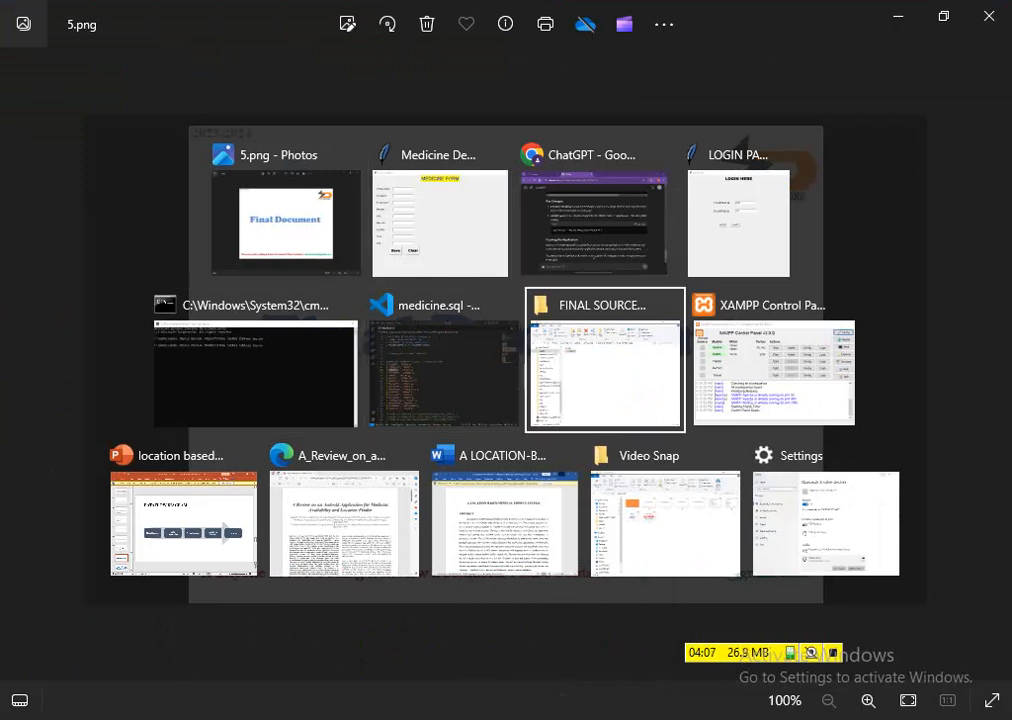
- Scroll the LMFS project report in Word down to page 11's Python applications section
click(504, 524)
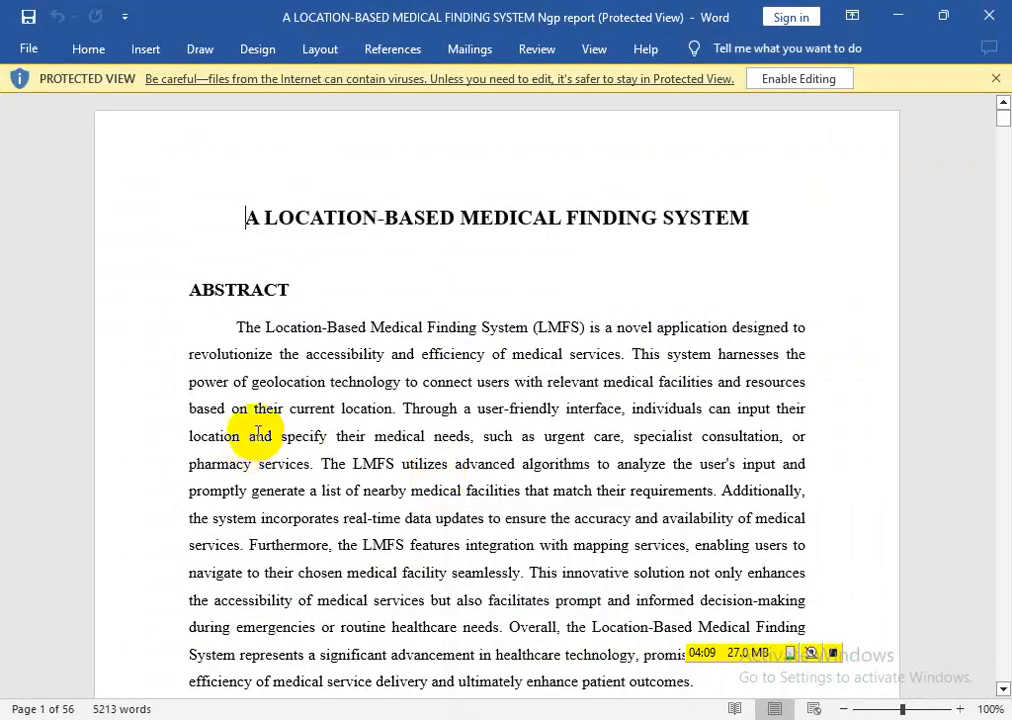
scroll(down, 3)
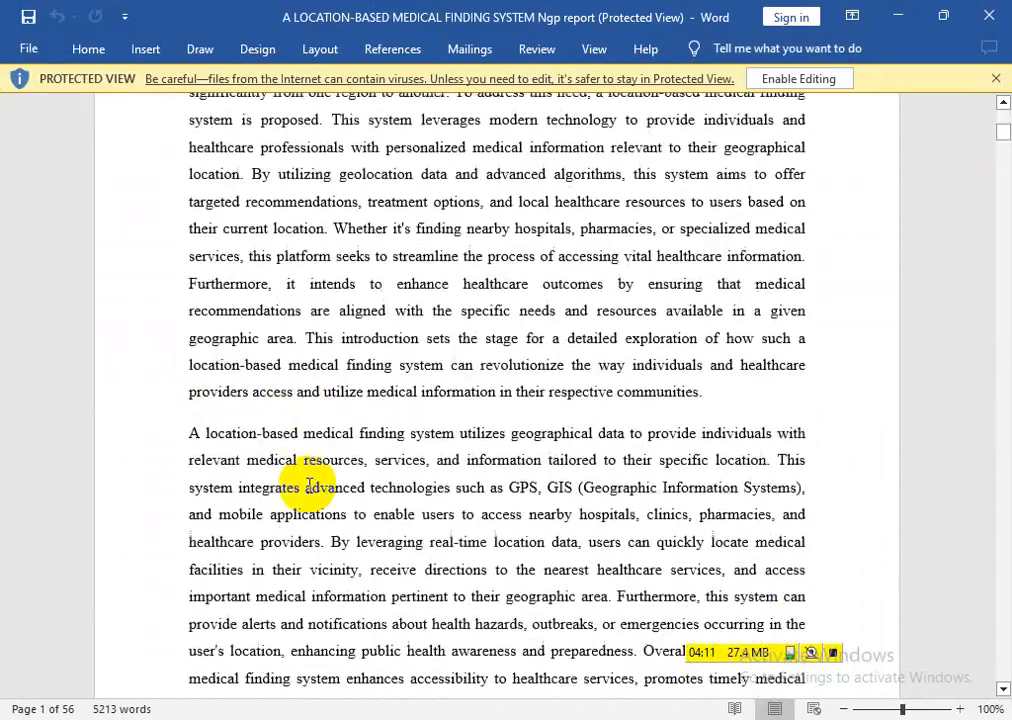
scroll(down, 3)
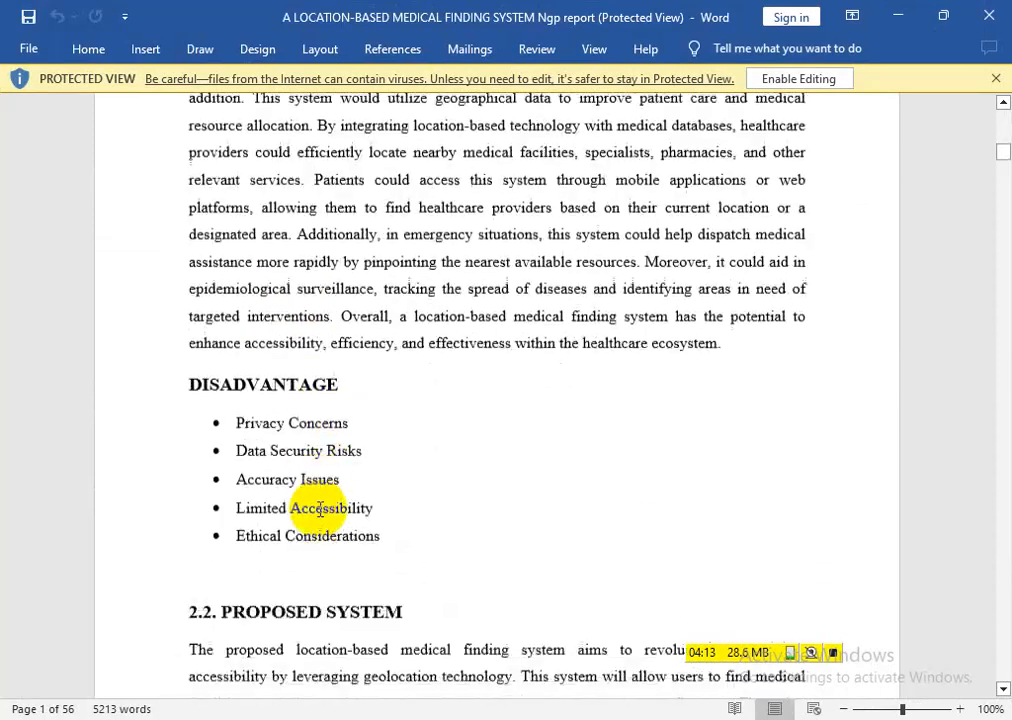
scroll(down, 3)
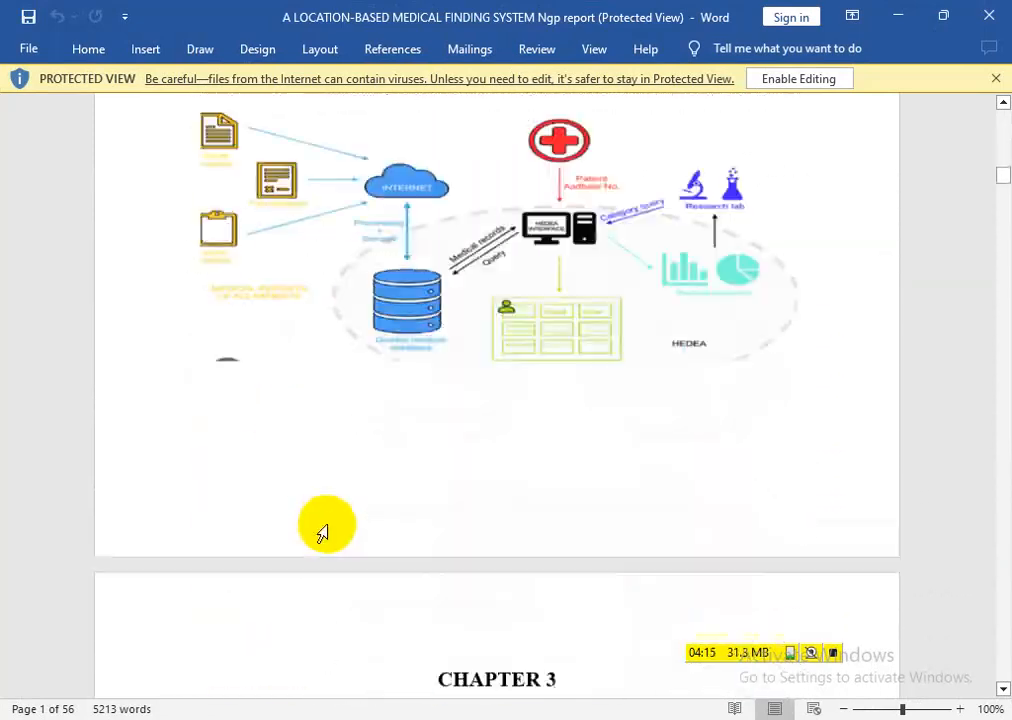
scroll(down, 3)
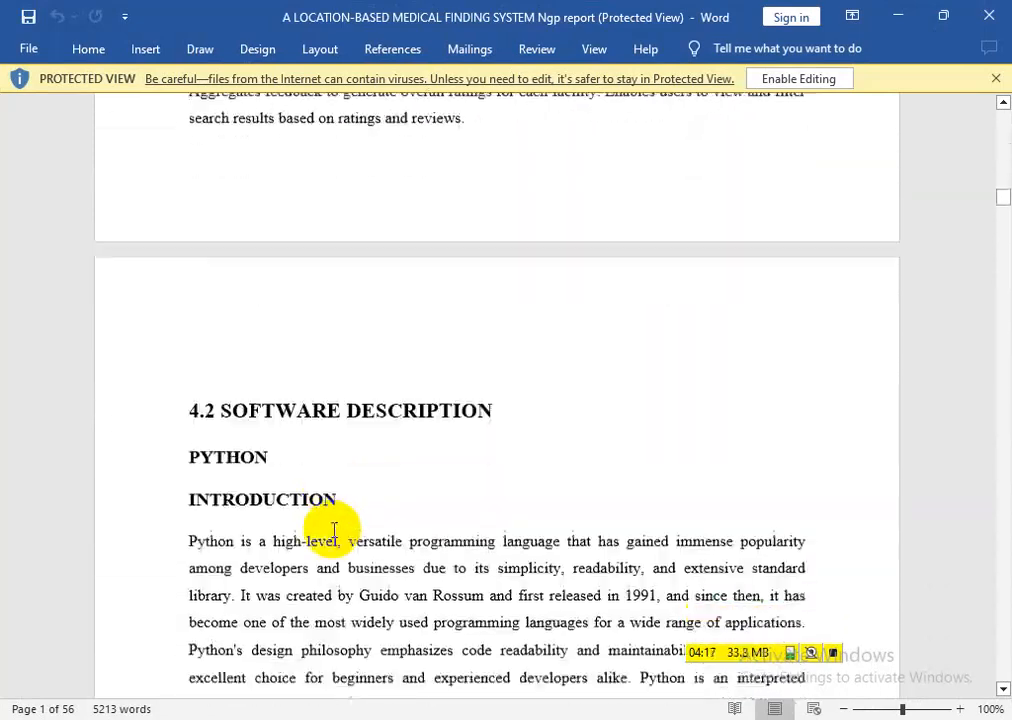
scroll(down, 3)
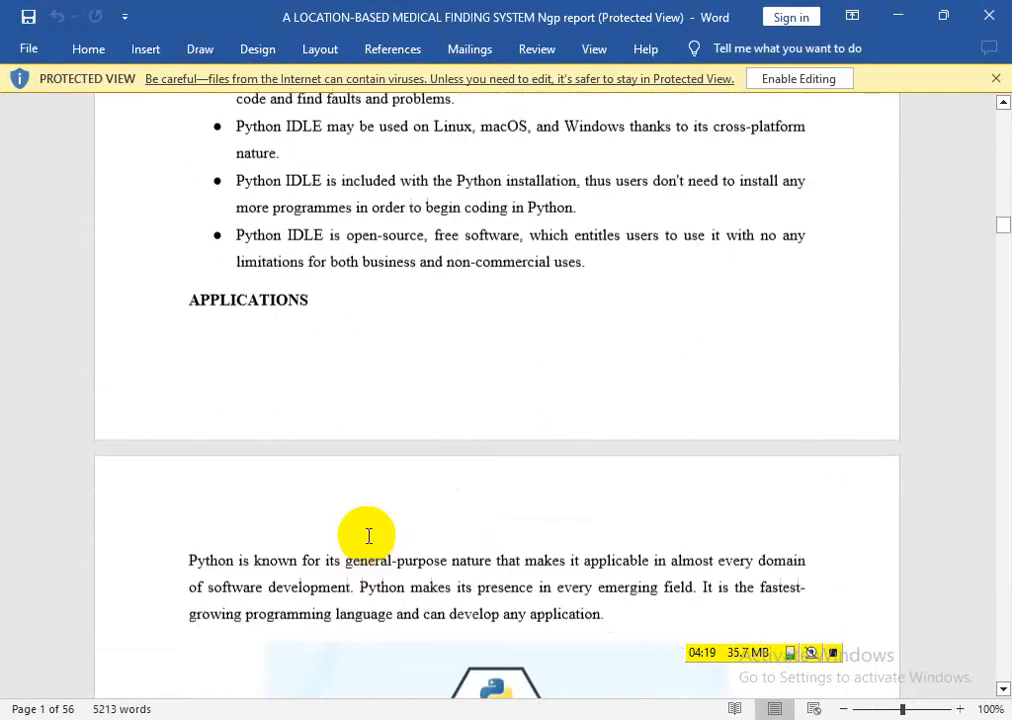
key(alt+tab)
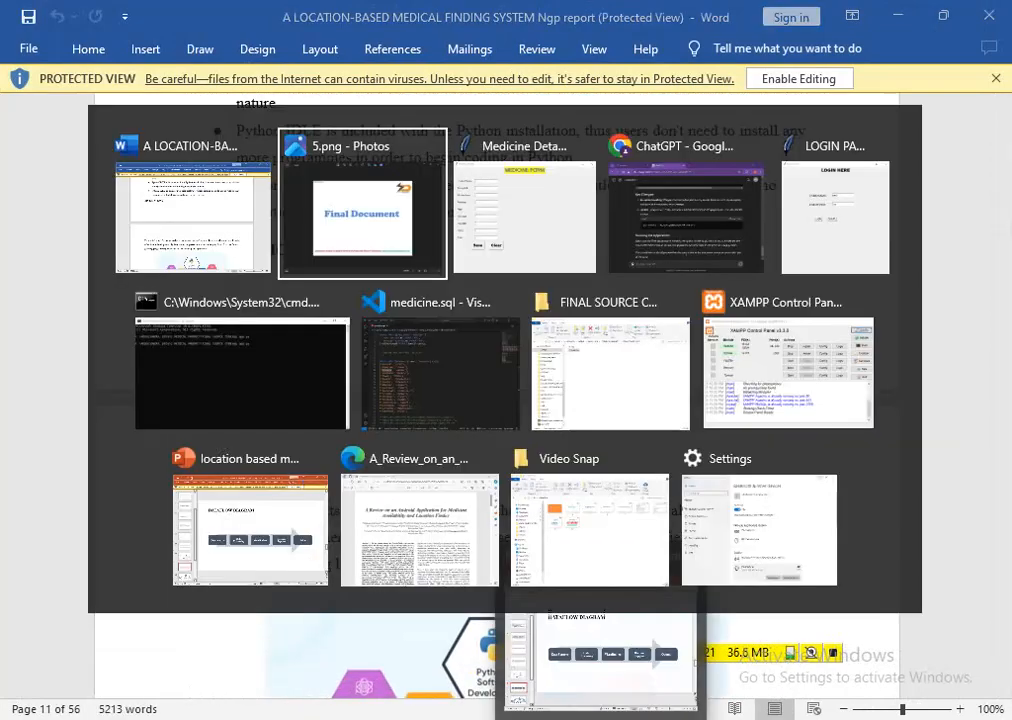